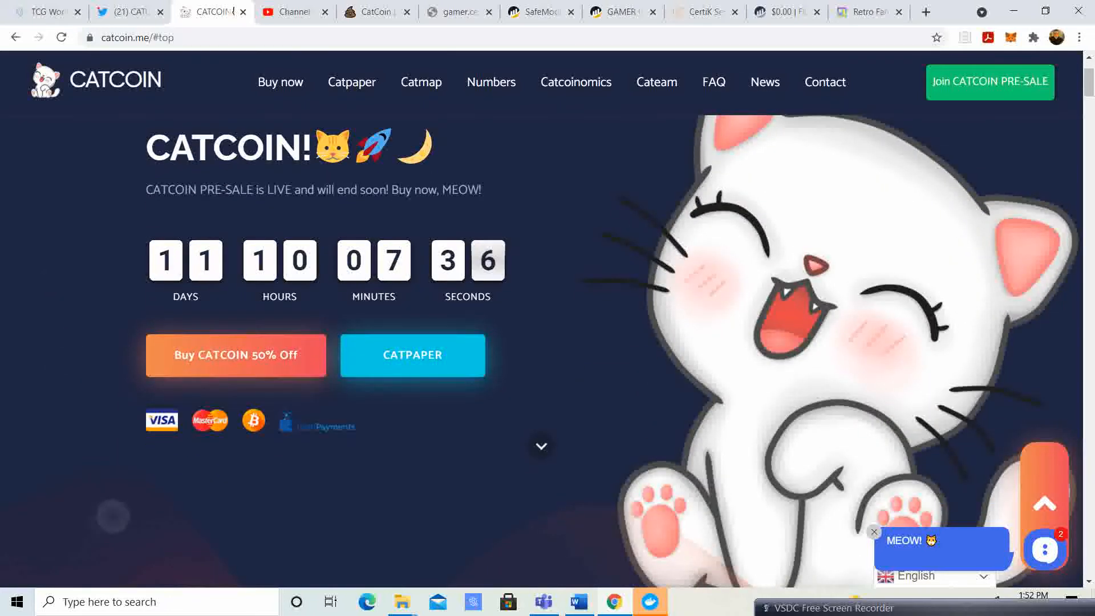
Scroll the catcoin.me homepage past the countdown hero and CATREVOLUTION section to the About Pre-Sale section.
{"action": "scroll", "scroll_direction": "down", "scroll_amount": 3}
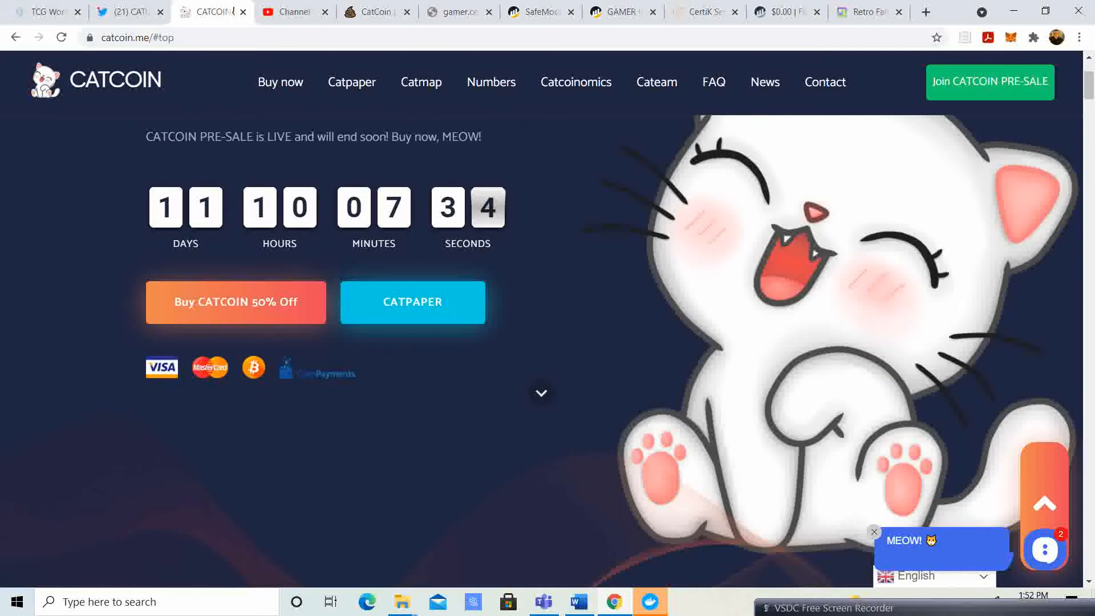
{"action": "scroll", "scroll_direction": "down", "scroll_amount": 3}
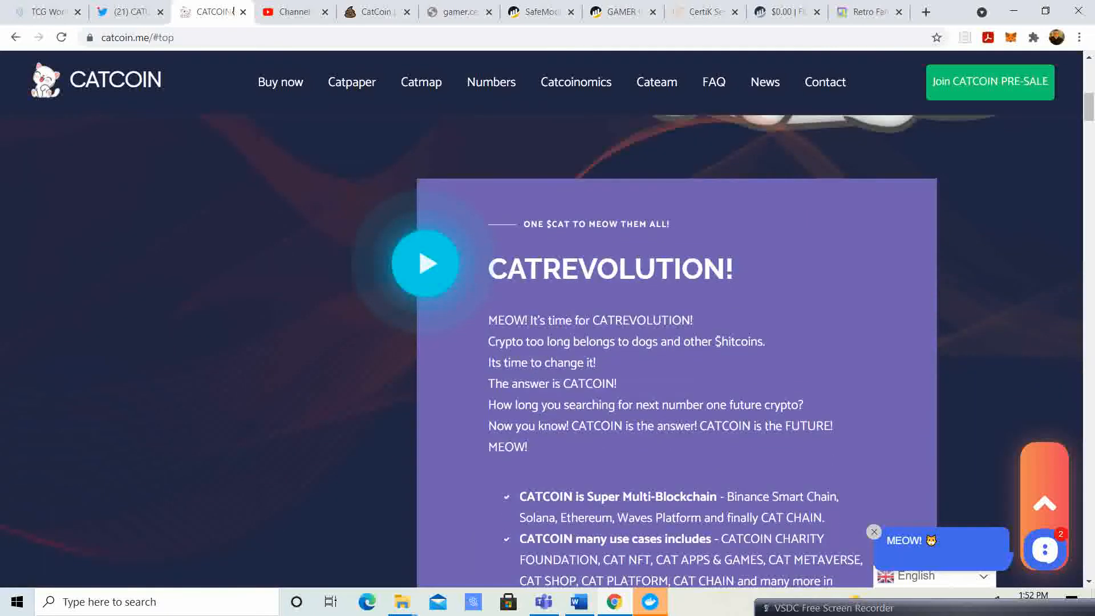
{"action": "scroll", "scroll_direction": "down", "scroll_amount": 3}
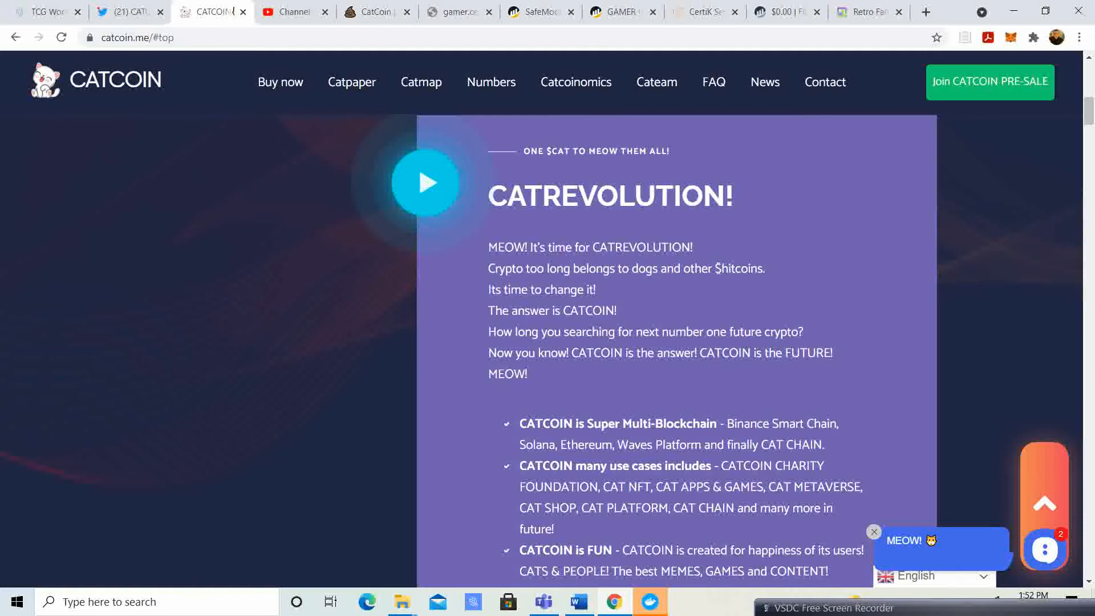
{"action": "scroll", "scroll_direction": "down", "scroll_amount": 3}
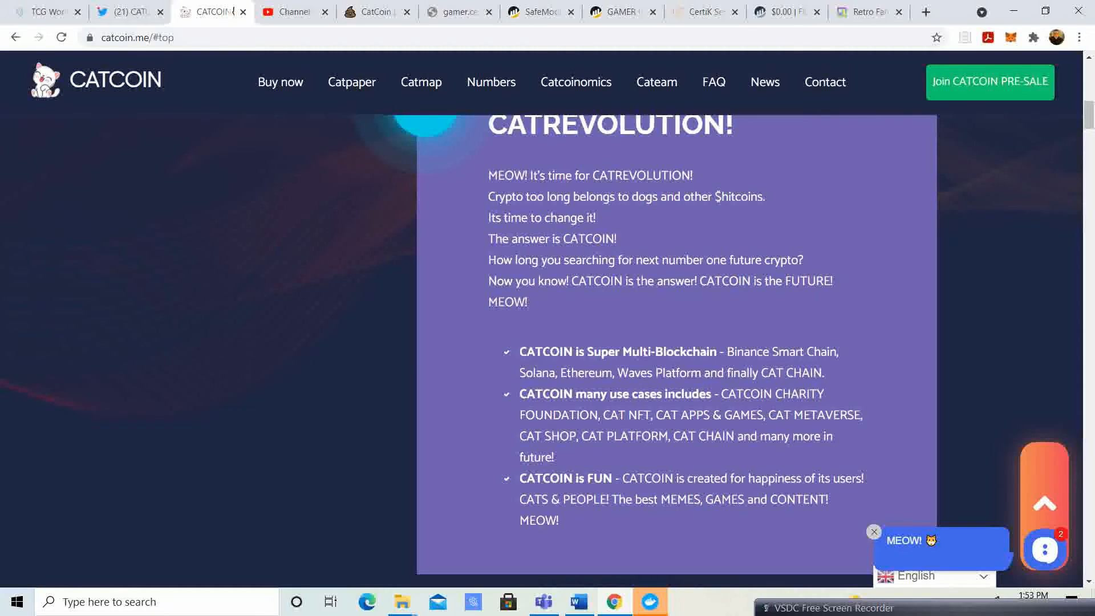
{"action": "scroll", "scroll_direction": "down", "scroll_amount": 3}
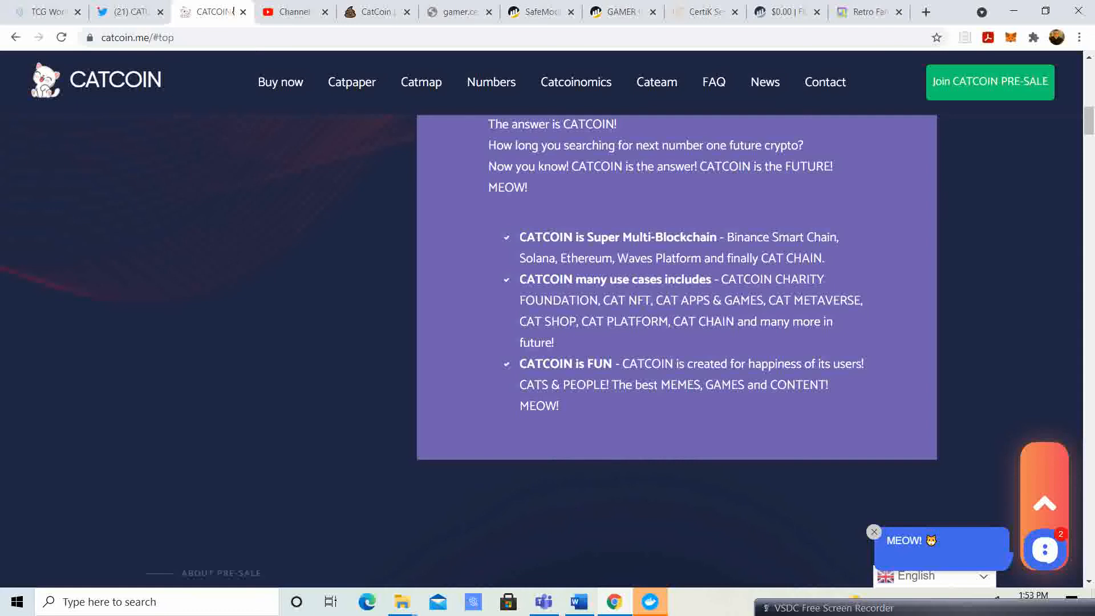
{"action": "scroll", "scroll_direction": "down", "scroll_amount": 3}
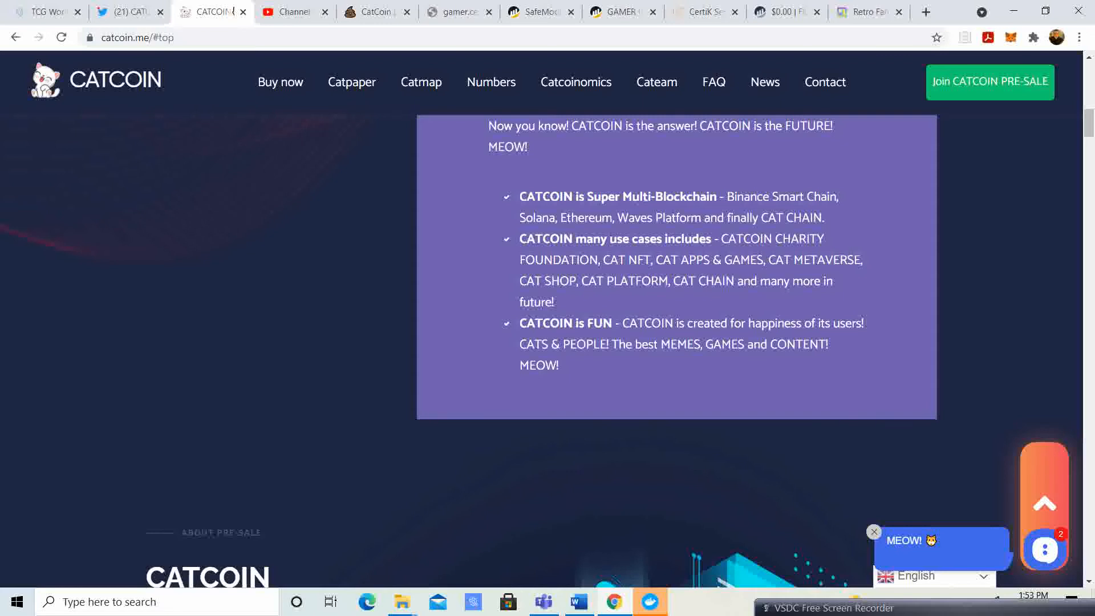
{"action": "scroll", "scroll_direction": "down", "scroll_amount": 3}
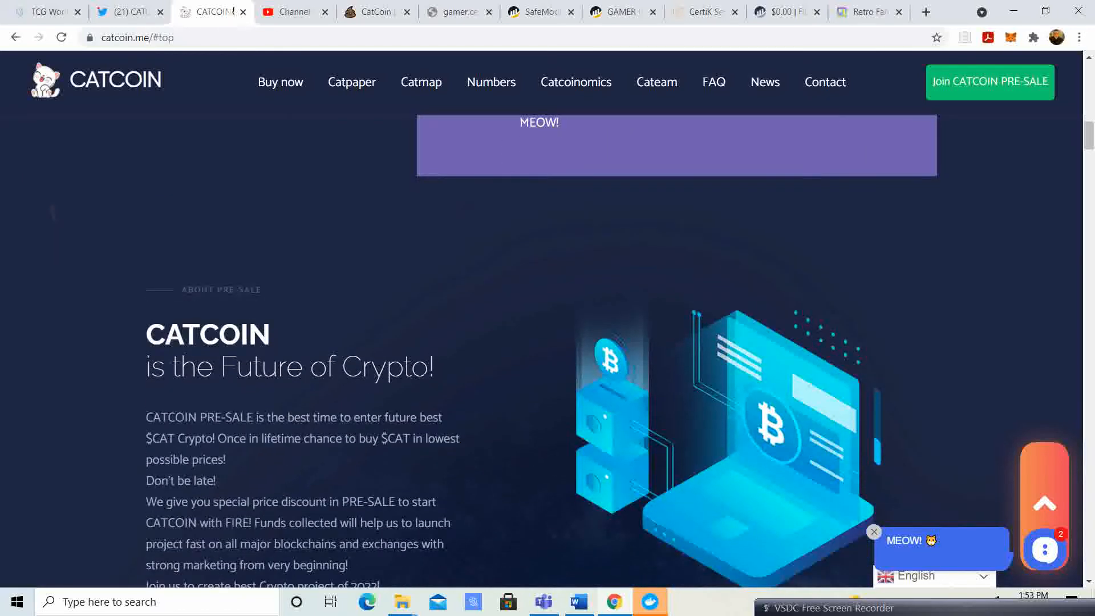
Scroll past the Buy in PRE-SALE now section until the PoC - PROOF OF CAT heading shows.
{"action": "scroll", "scroll_direction": "down", "scroll_amount": 3}
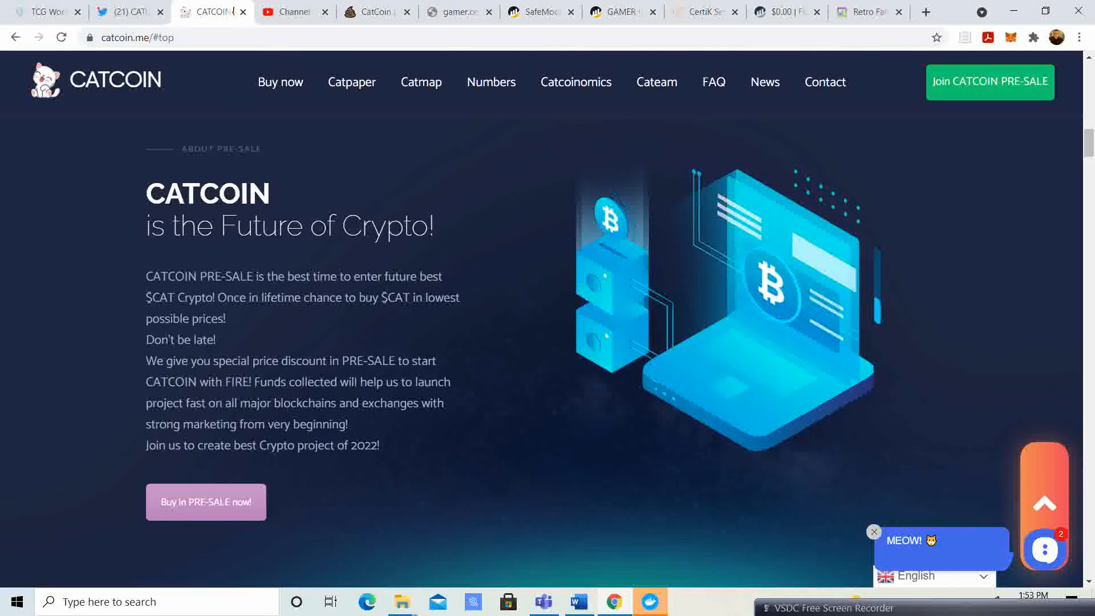
{"action": "scroll", "scroll_direction": "down", "scroll_amount": 3}
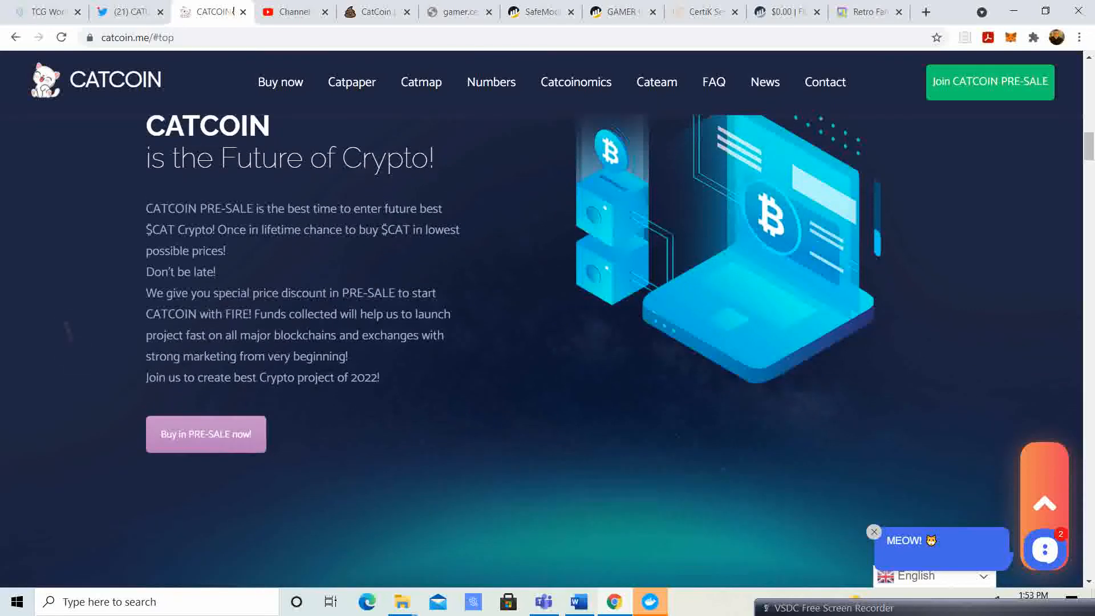
{"action": "scroll", "scroll_direction": "down", "scroll_amount": 3}
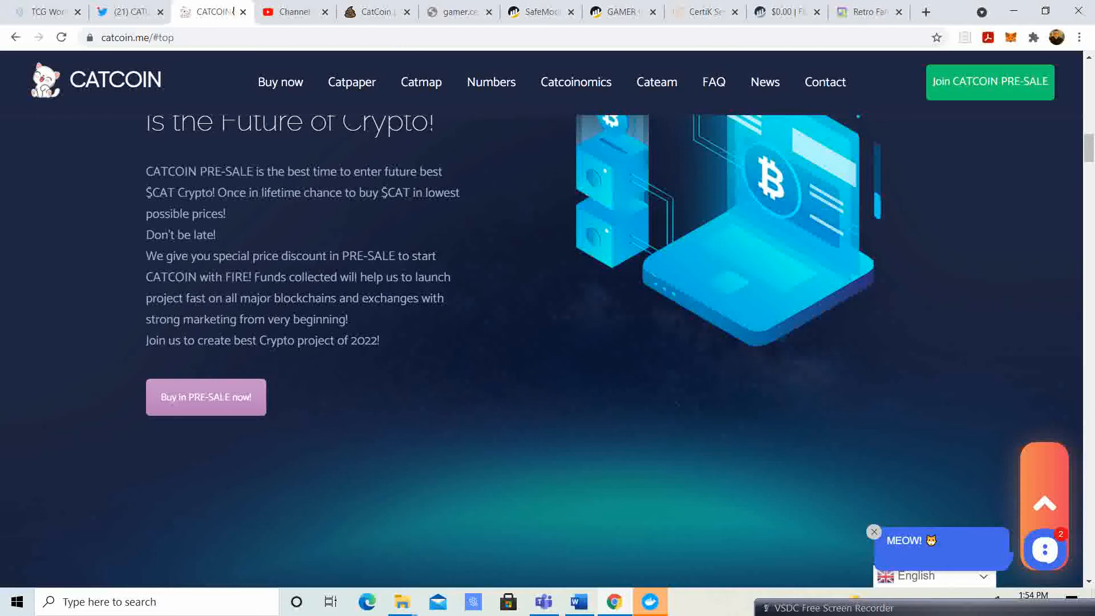
{"action": "scroll", "scroll_direction": "down", "scroll_amount": 3}
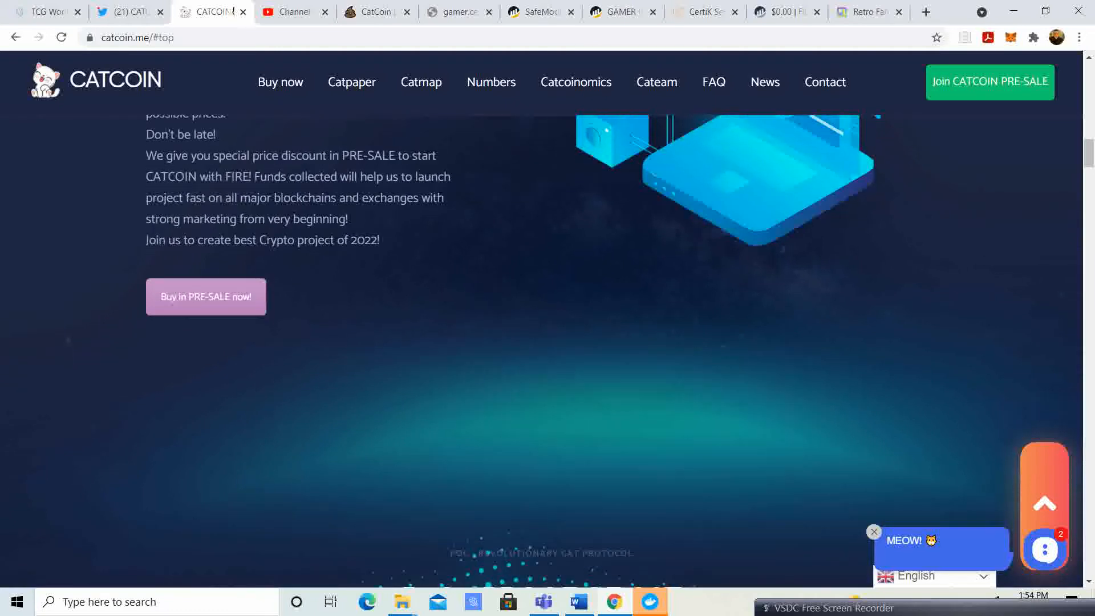
{"action": "scroll", "scroll_direction": "down", "scroll_amount": 3}
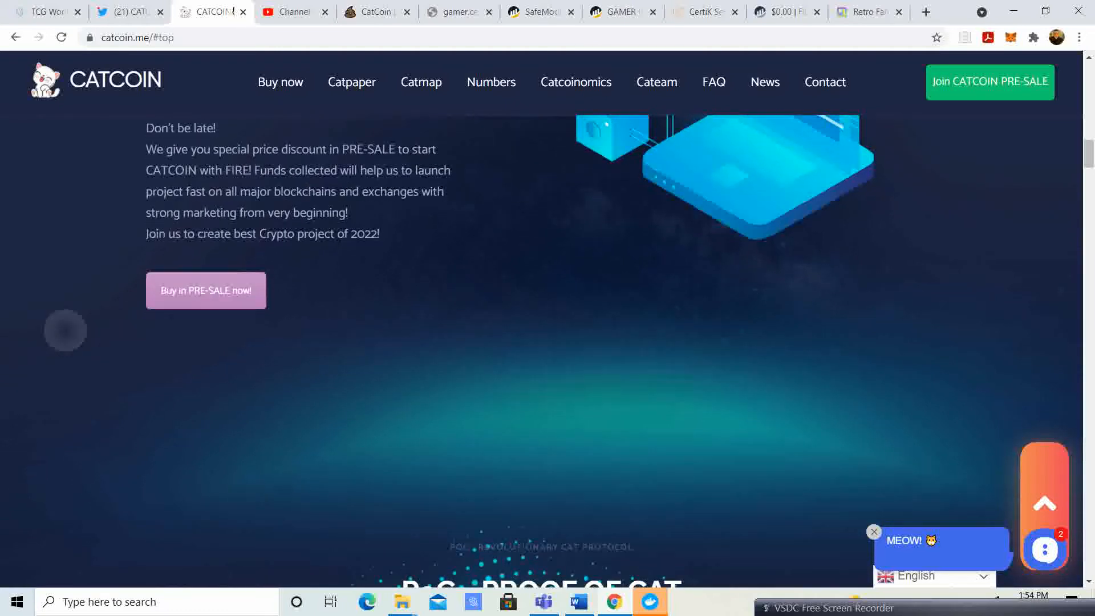
{"action": "scroll", "scroll_direction": "down", "scroll_amount": 3}
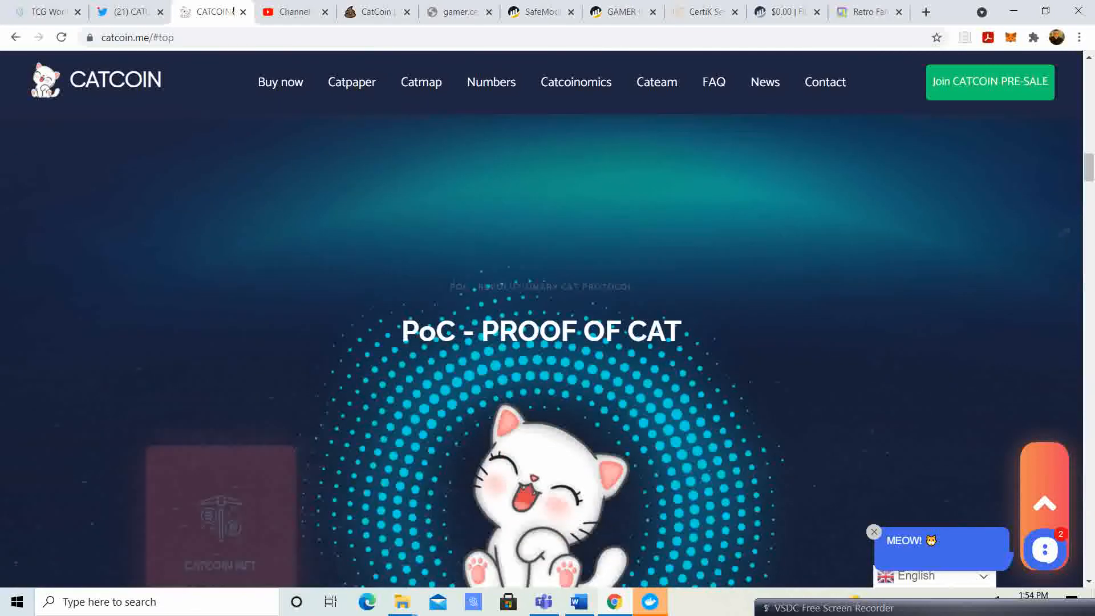
Scroll through the NFT, games, blockchain and shop cards to the CATMAP timeline.
{"action": "scroll", "scroll_direction": "down", "scroll_amount": 3}
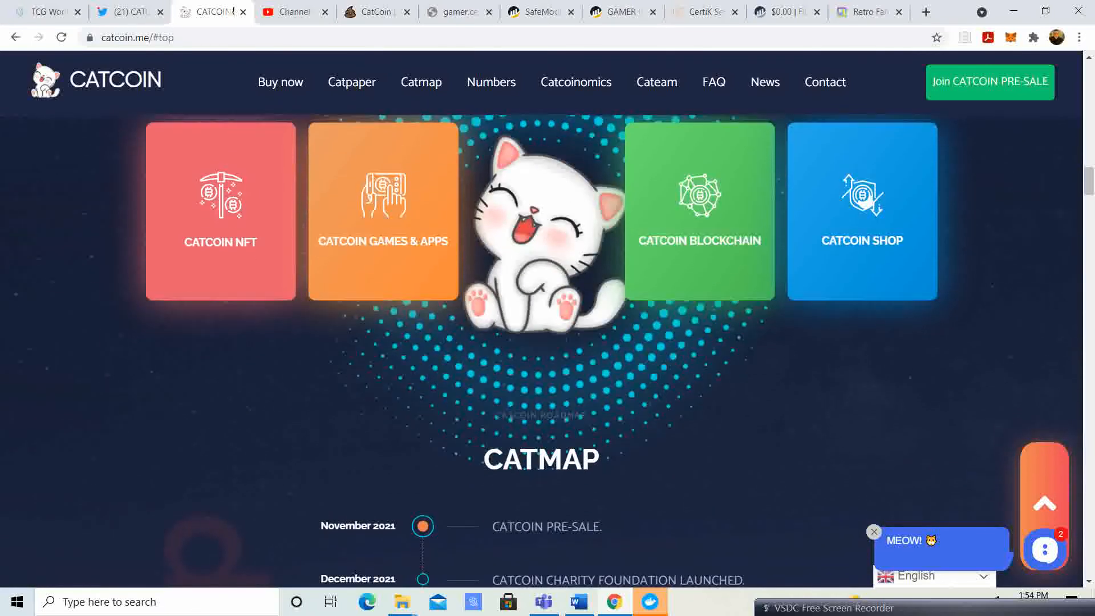
{"action": "scroll", "scroll_direction": "down", "scroll_amount": 3}
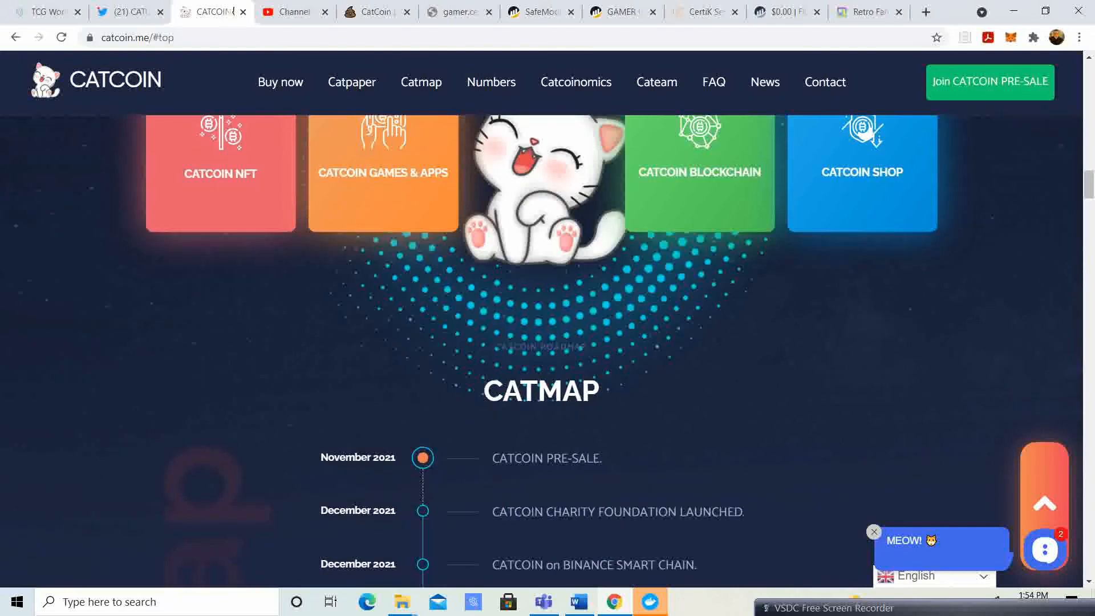
{"action": "scroll", "scroll_direction": "down", "scroll_amount": 3}
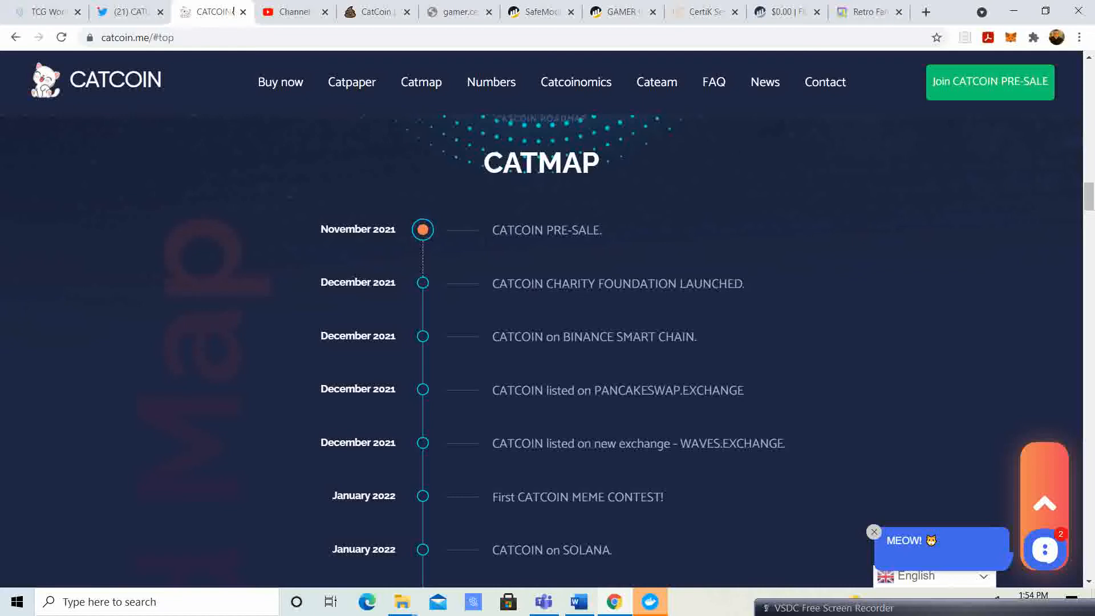
{"action": "scroll", "scroll_direction": "down", "scroll_amount": 3}
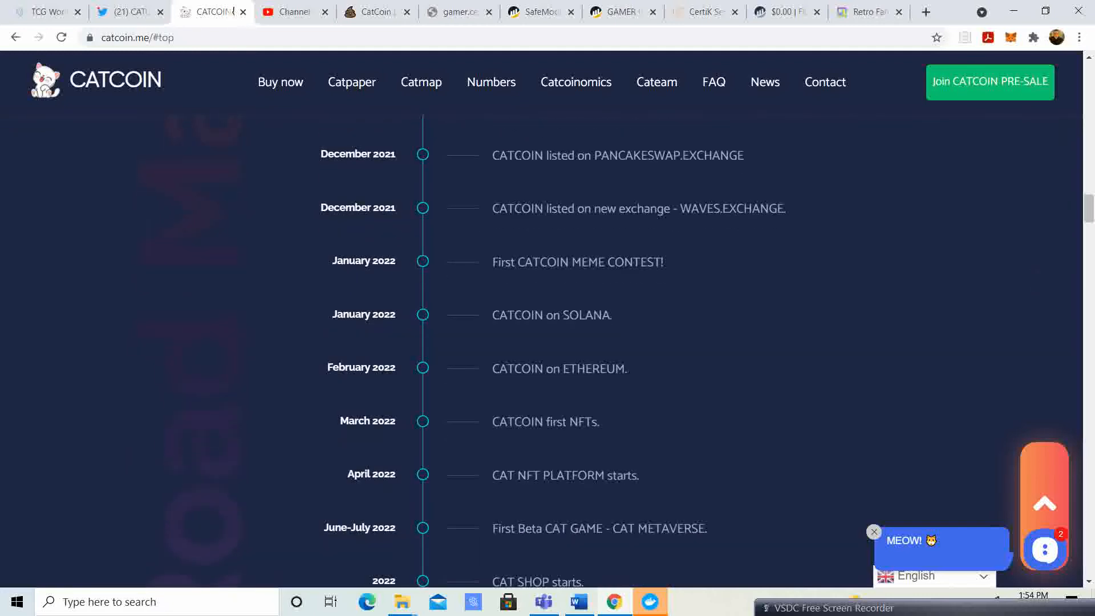
{"action": "scroll", "scroll_direction": "down", "scroll_amount": 3}
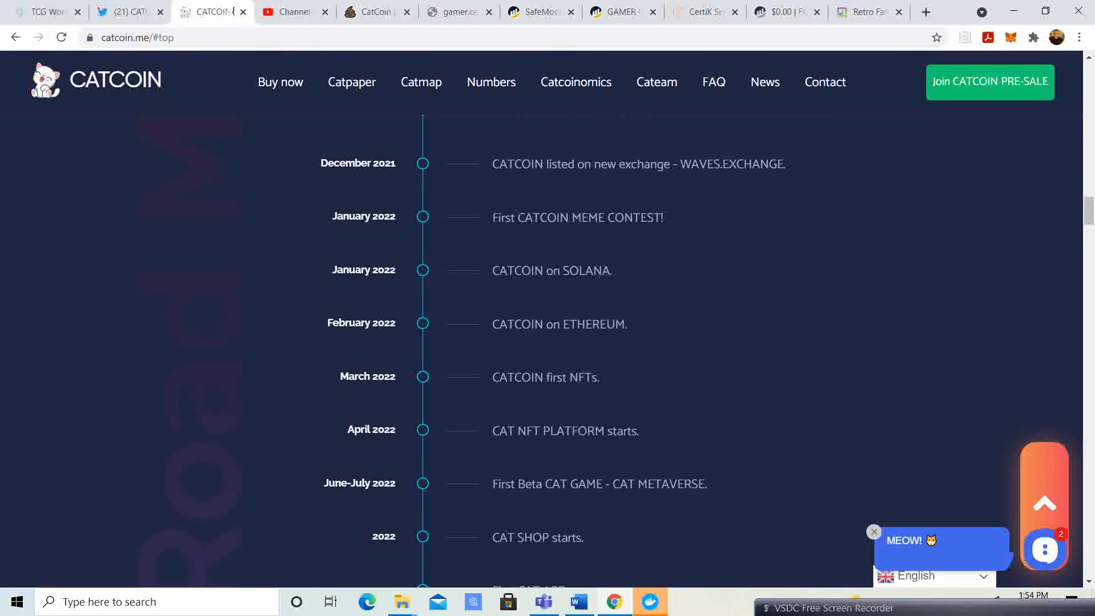
{"action": "scroll", "scroll_direction": "down", "scroll_amount": 3}
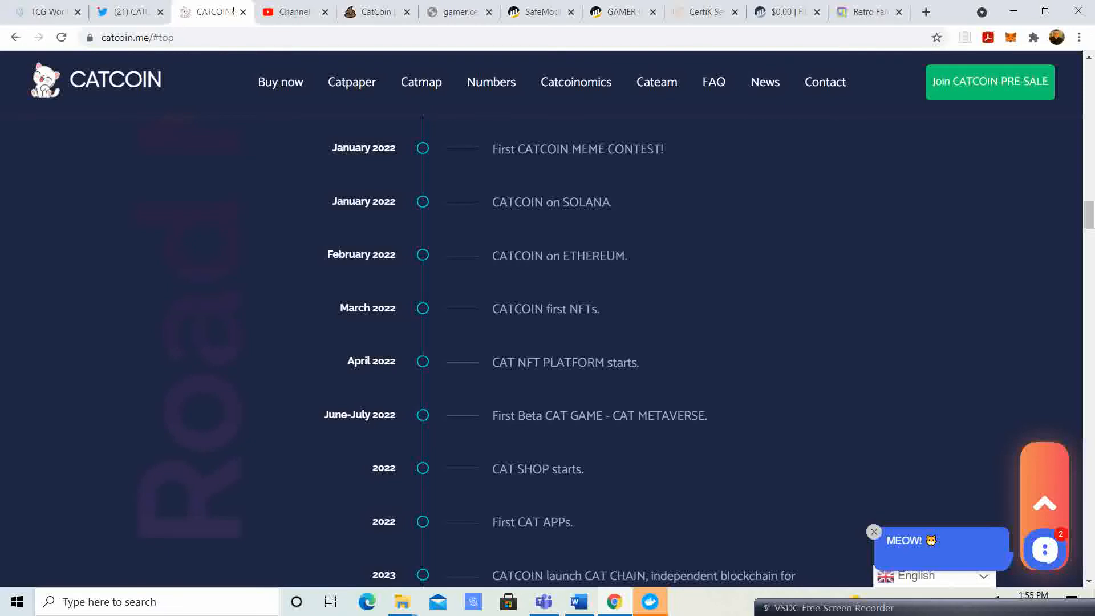
Scroll the CATMAP roadmap down to its final 2023 entry, 'Amazing New CAT GAMES AND APPS COMING!'.
{"action": "scroll", "scroll_direction": "down", "scroll_amount": 3}
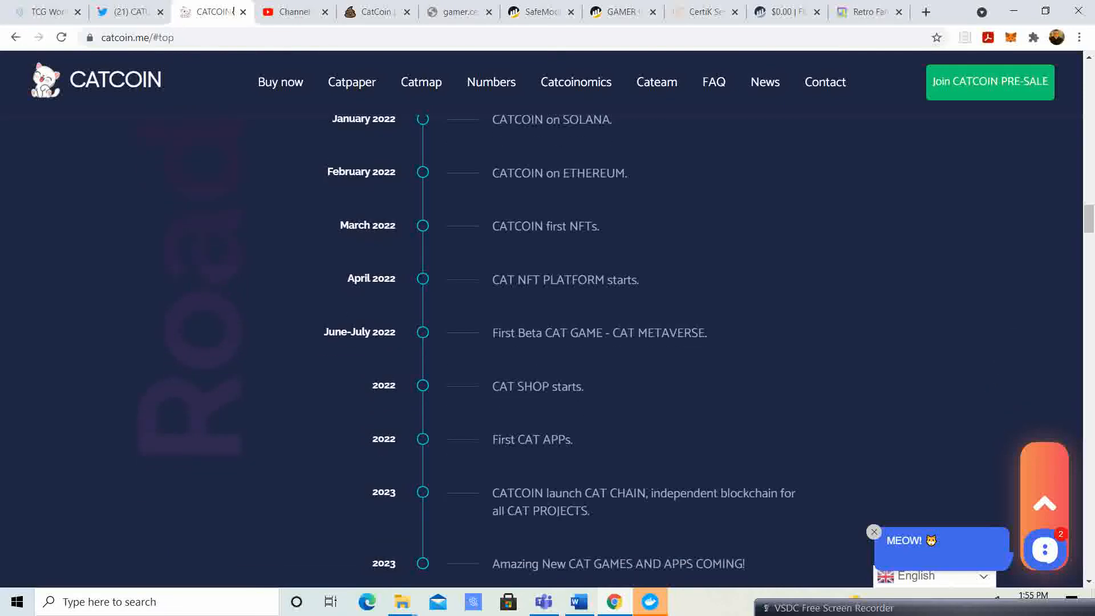
{"action": "scroll", "scroll_direction": "down", "scroll_amount": 3}
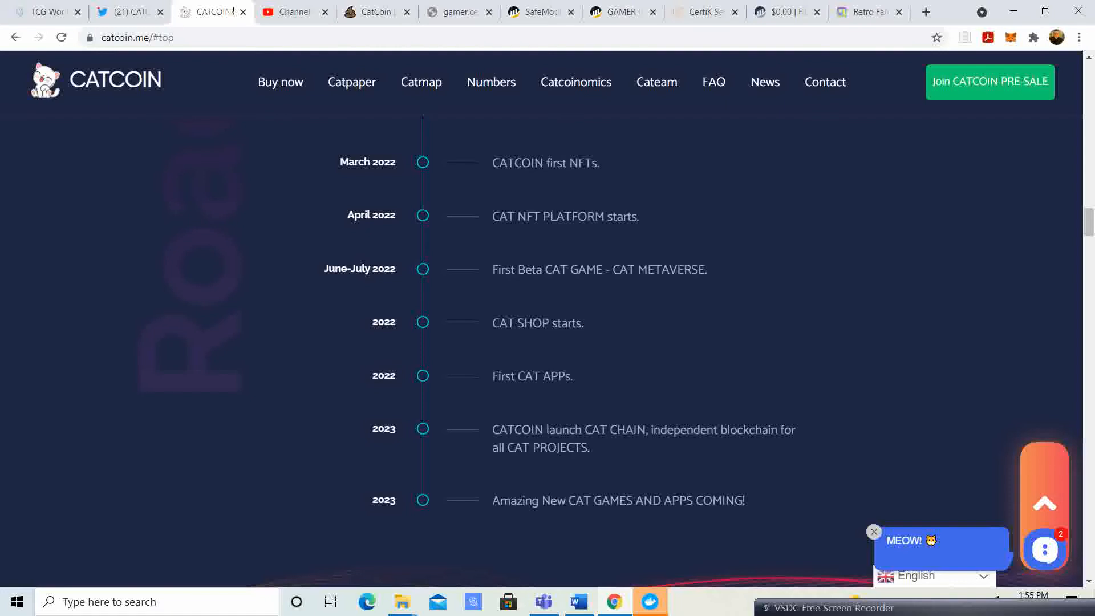
{"action": "scroll", "scroll_direction": "down", "scroll_amount": 3}
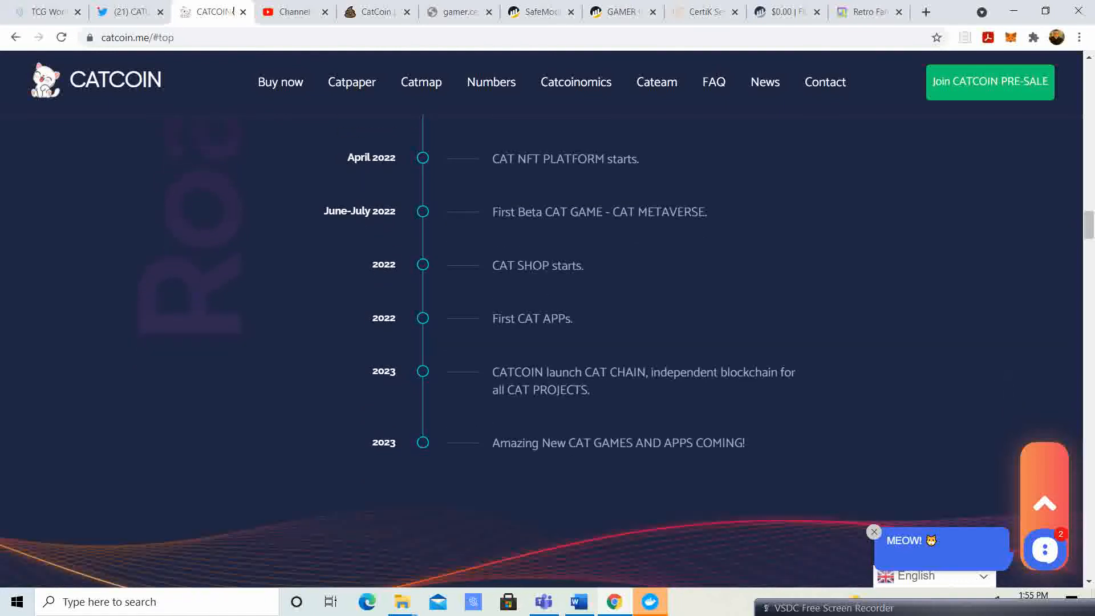
{"action": "scroll", "scroll_direction": "down", "scroll_amount": 3}
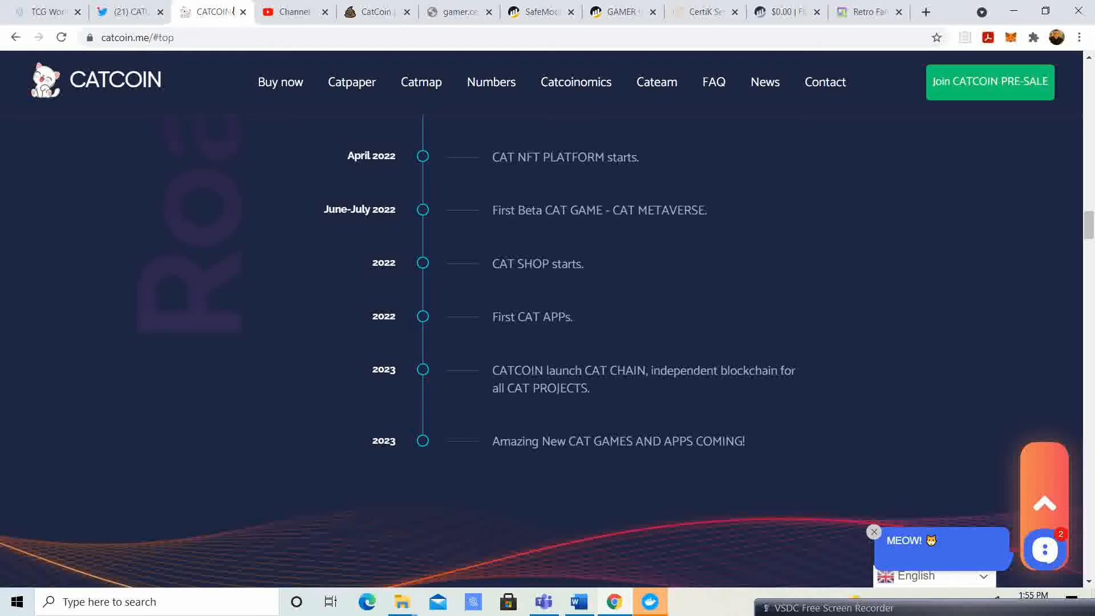
{"action": "scroll", "scroll_direction": "down", "scroll_amount": 3}
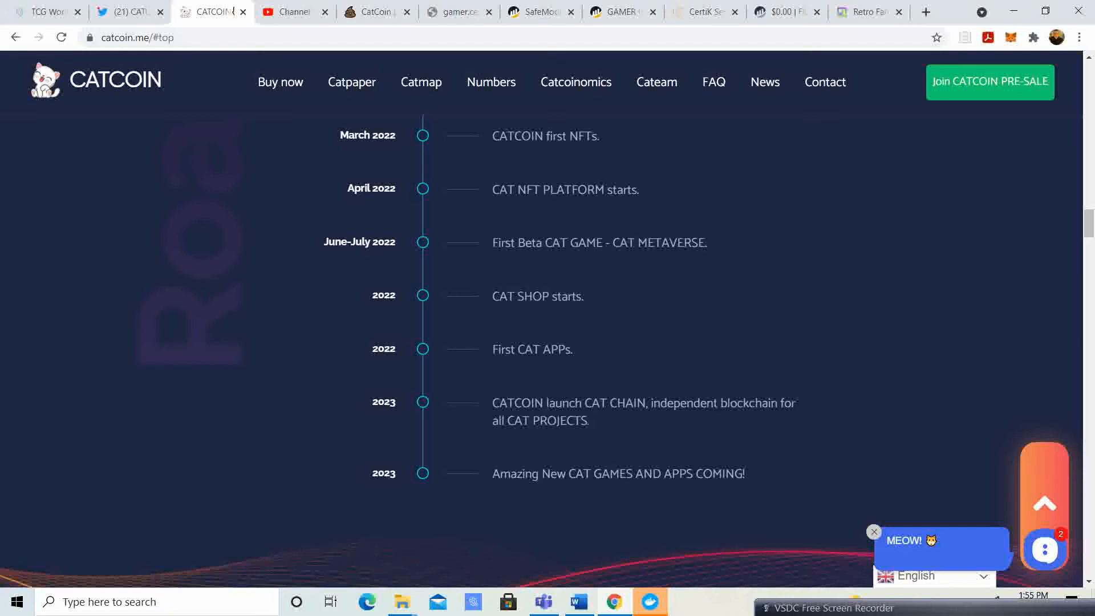
{"action": "scroll", "scroll_direction": "up", "scroll_amount": 3}
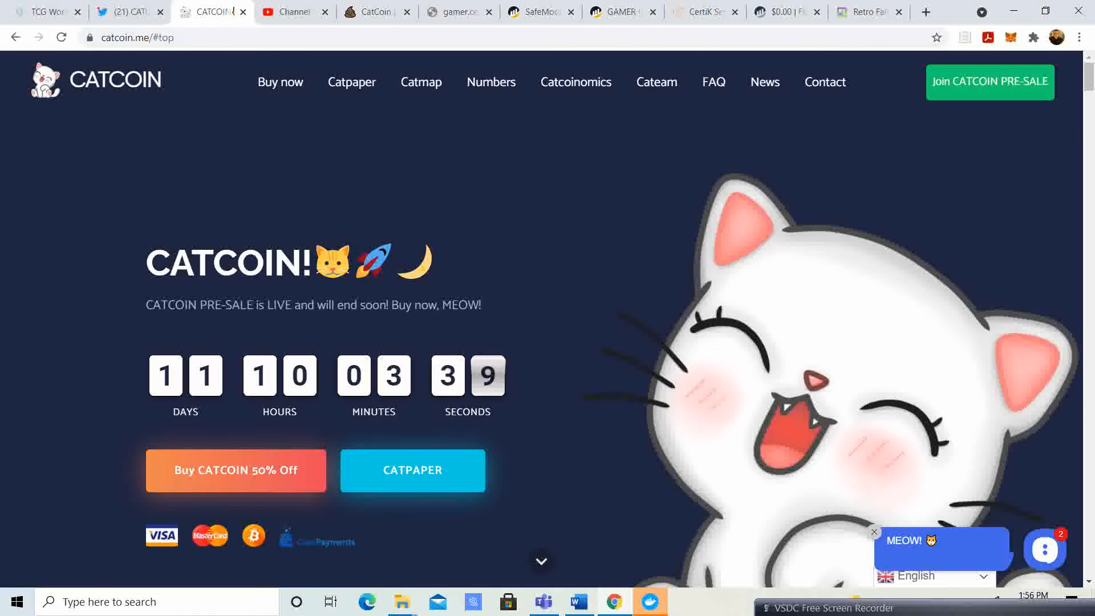
{"action": "left_click", "coordinate": [129, 12]}
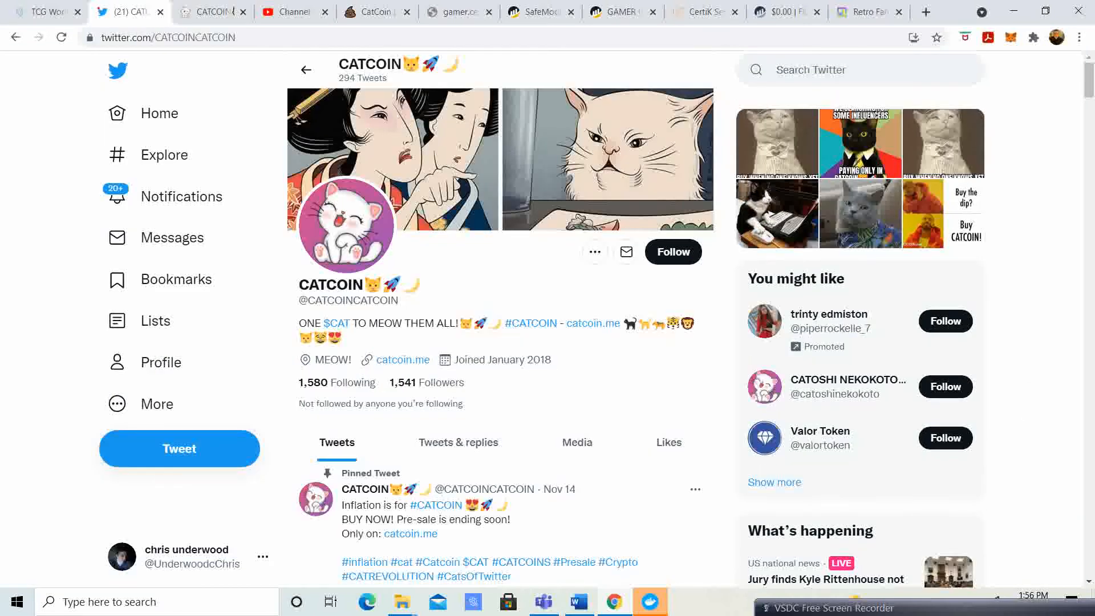
{"action": "scroll", "scroll_direction": "down", "scroll_amount": 3}
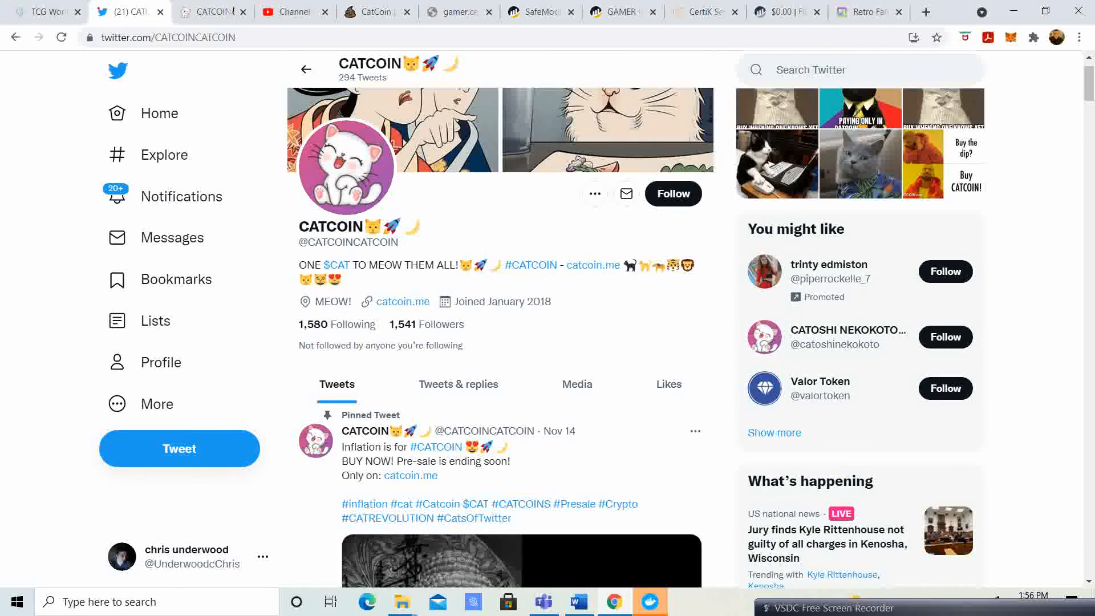
{"action": "scroll", "scroll_direction": "down", "scroll_amount": 3}
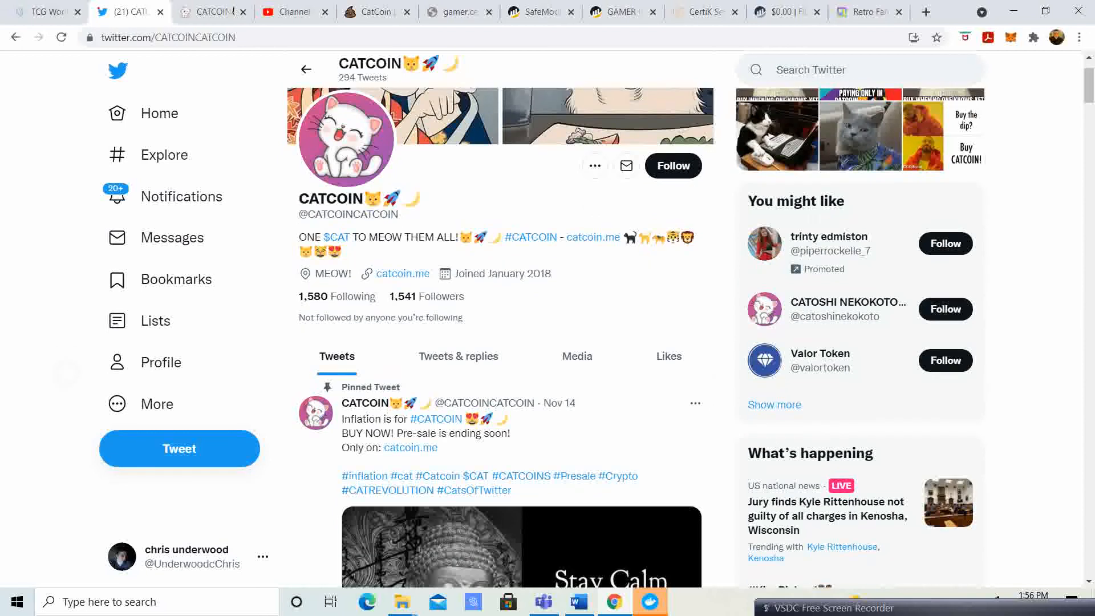
{"action": "scroll", "scroll_direction": "down", "scroll_amount": 3}
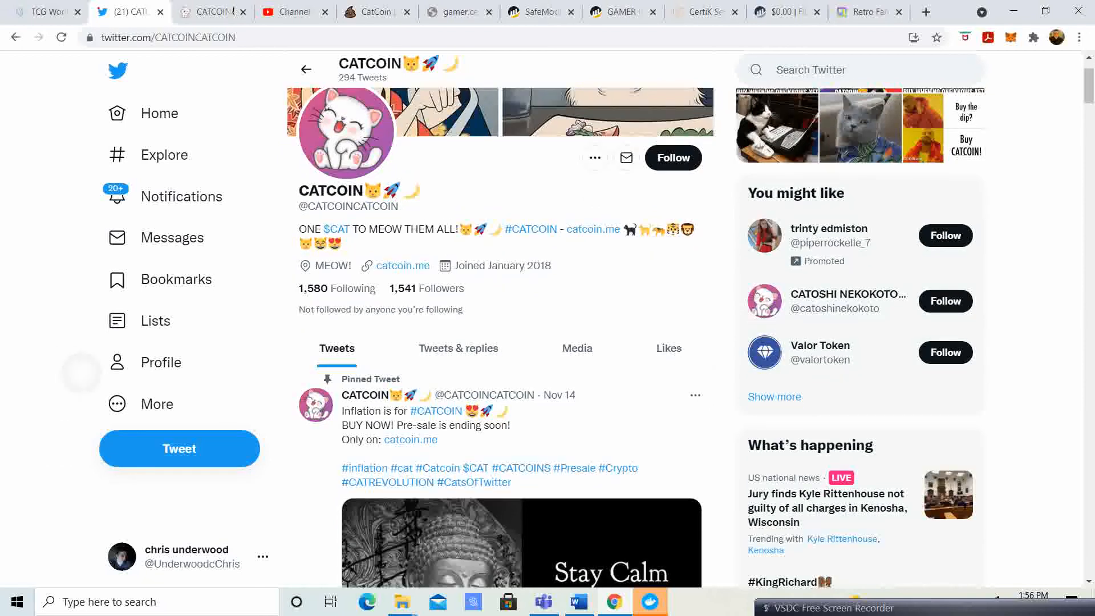
{"action": "scroll", "scroll_direction": "down", "scroll_amount": 3}
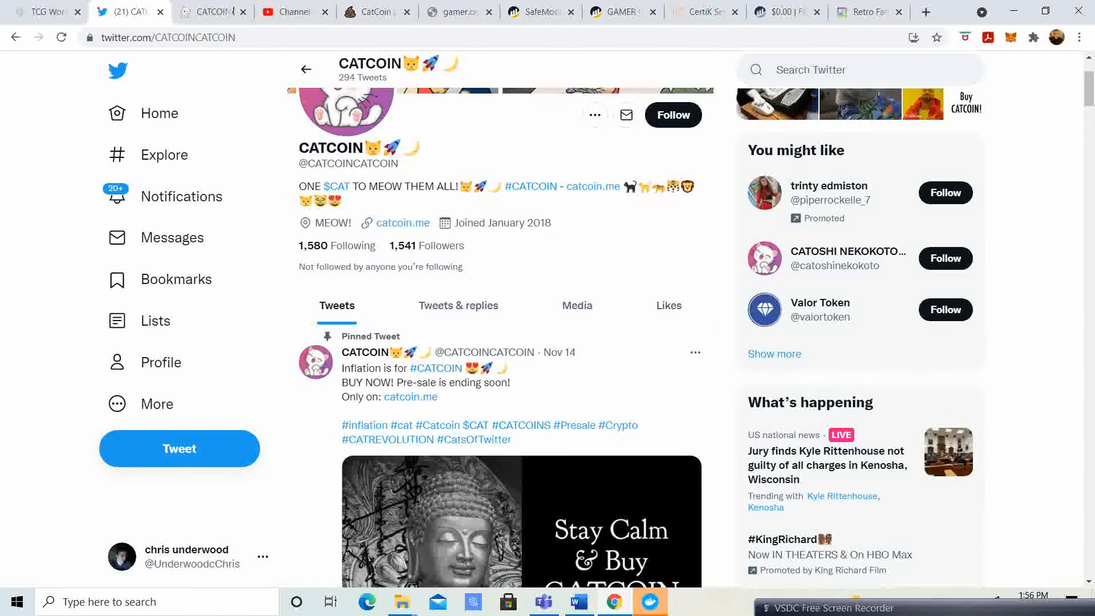
{"action": "scroll", "scroll_direction": "down", "scroll_amount": 3}
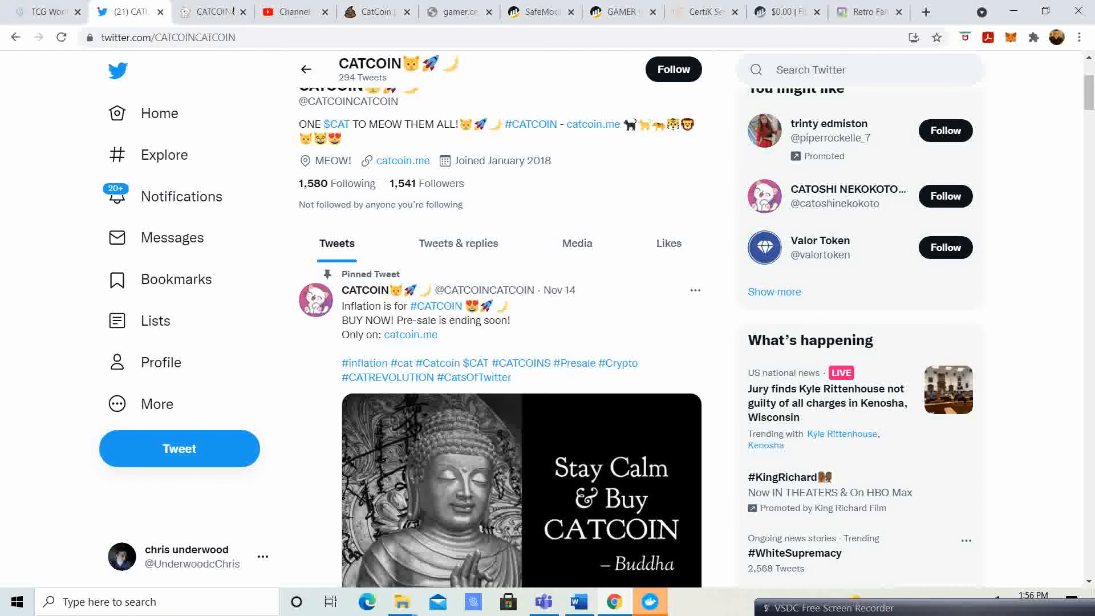
Scroll past the pinned tweet and promoted Keurig tweet to the Nov 17 'MEOW!' influencer tweet.
{"action": "scroll", "scroll_direction": "down", "scroll_amount": 3}
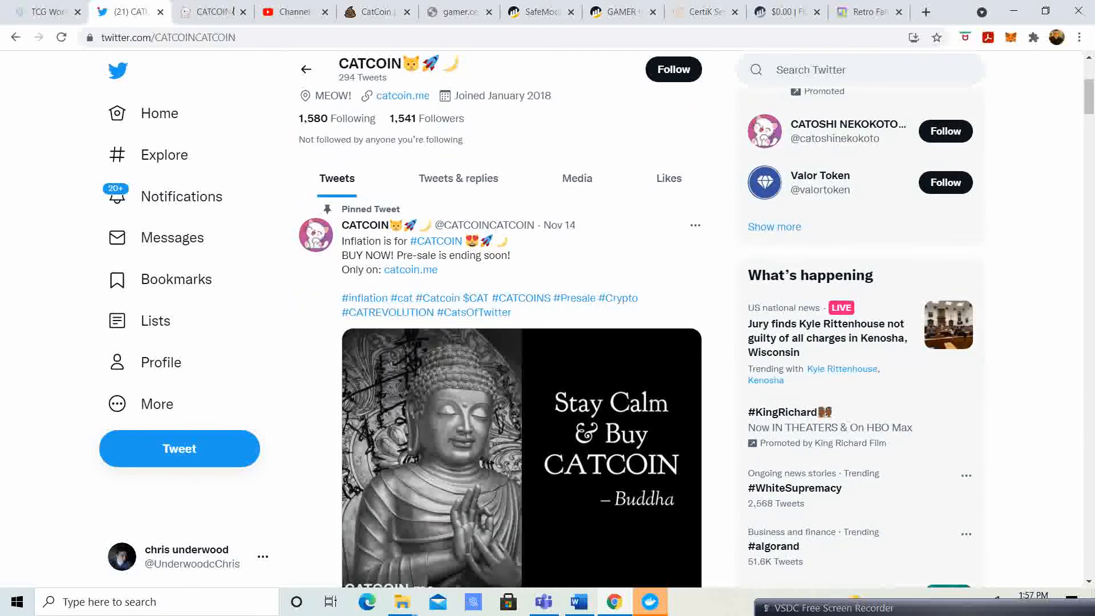
{"action": "scroll", "scroll_direction": "down", "scroll_amount": 3}
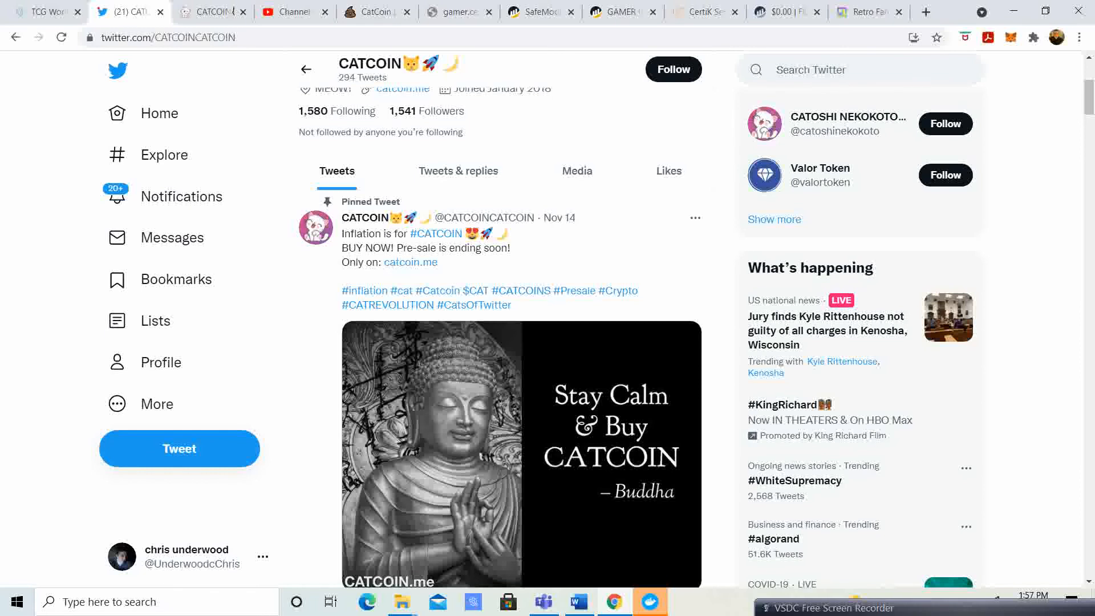
{"action": "scroll", "scroll_direction": "down", "scroll_amount": 3}
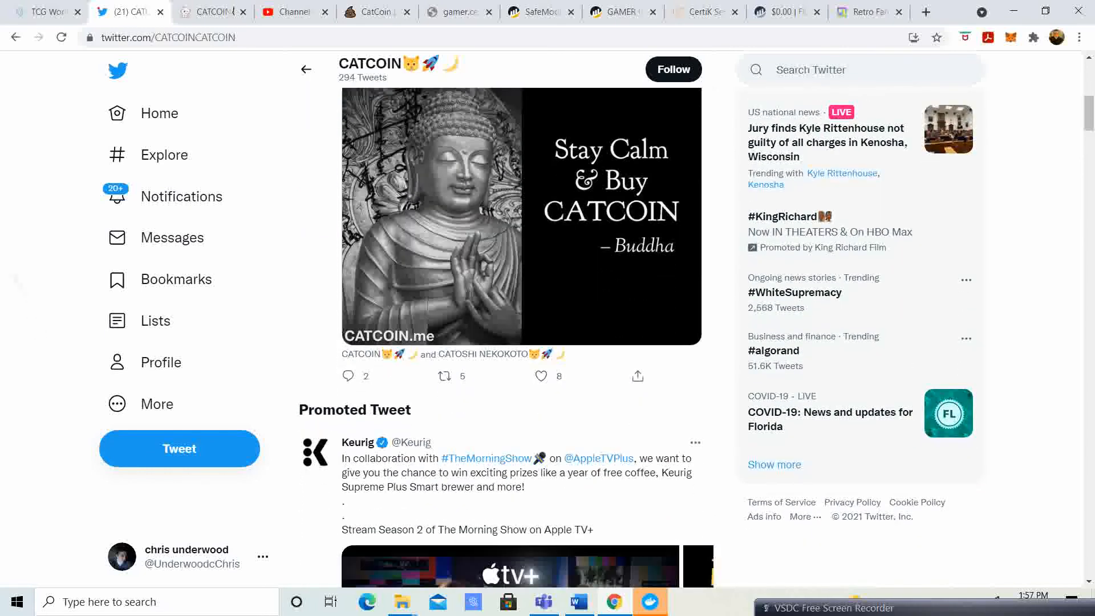
{"action": "scroll", "scroll_direction": "down", "scroll_amount": 3}
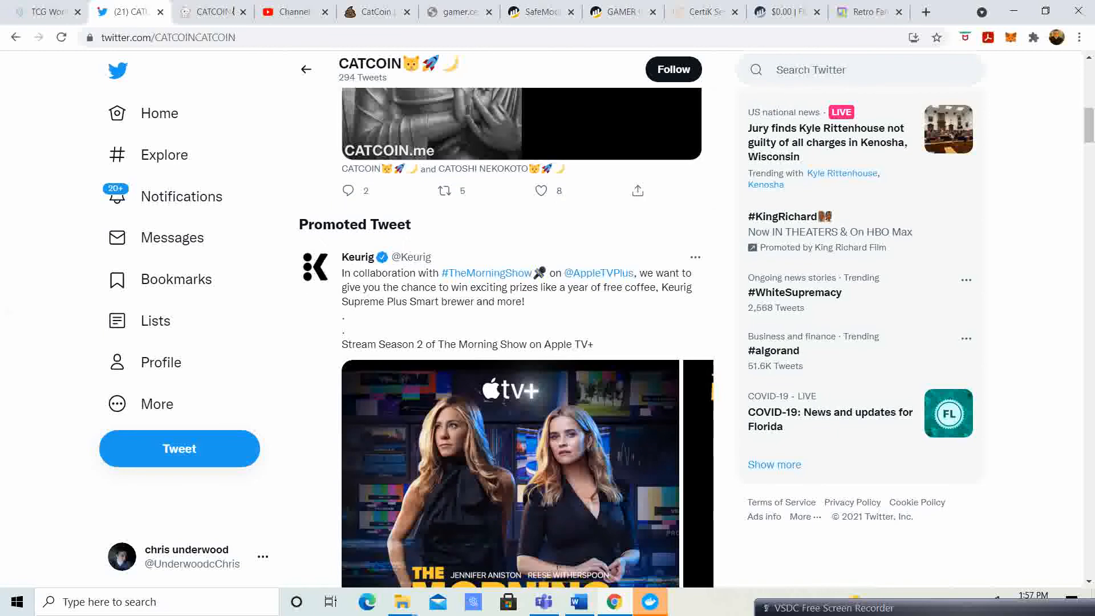
{"action": "scroll", "scroll_direction": "down", "scroll_amount": 3}
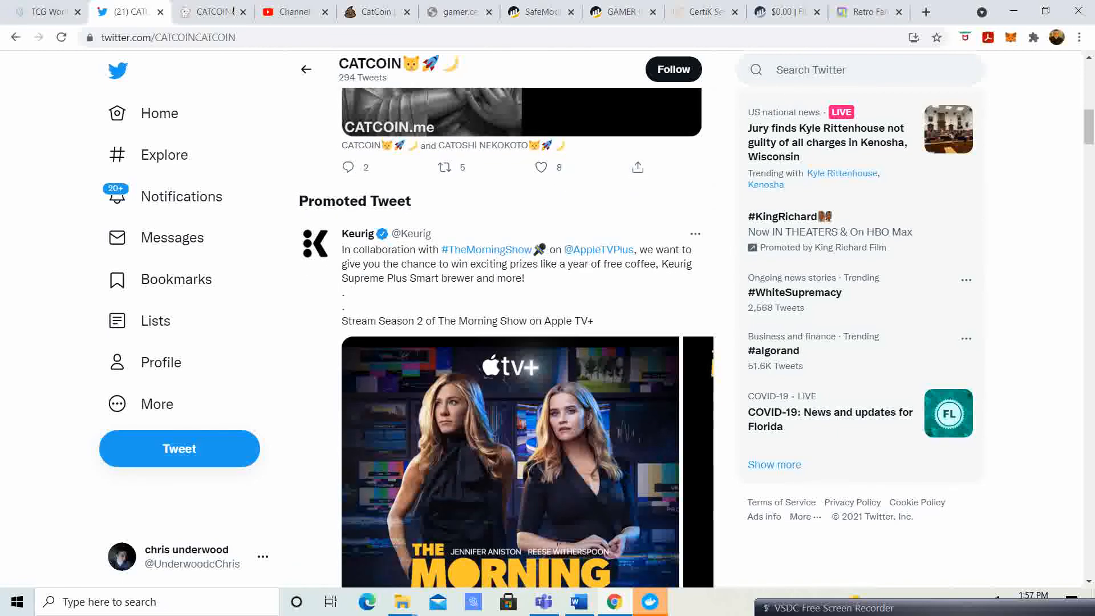
{"action": "scroll", "scroll_direction": "down", "scroll_amount": 3}
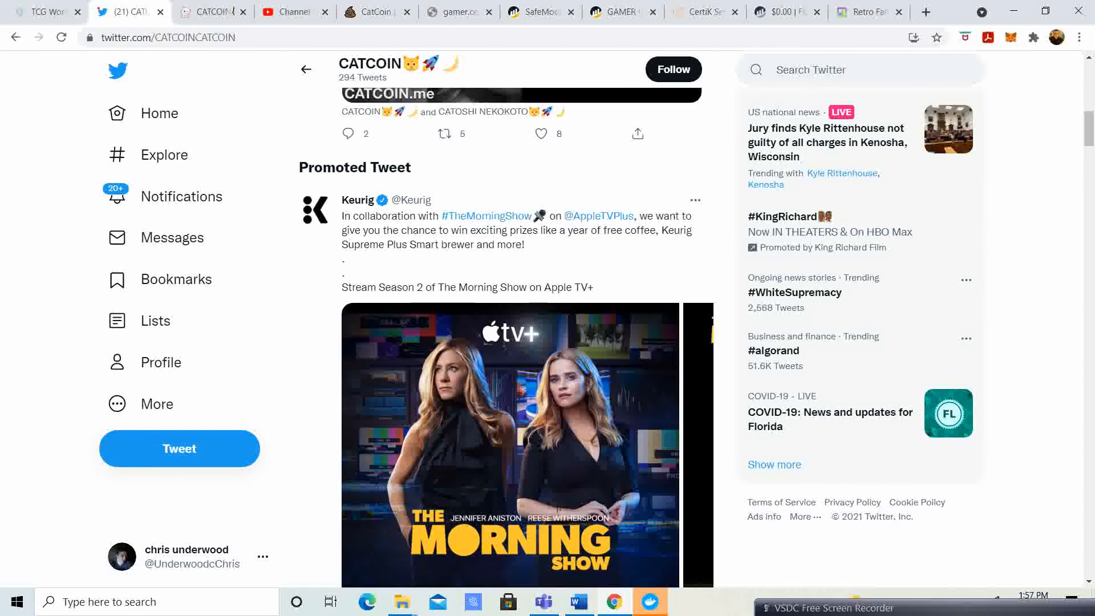
{"action": "scroll", "scroll_direction": "down", "scroll_amount": 3}
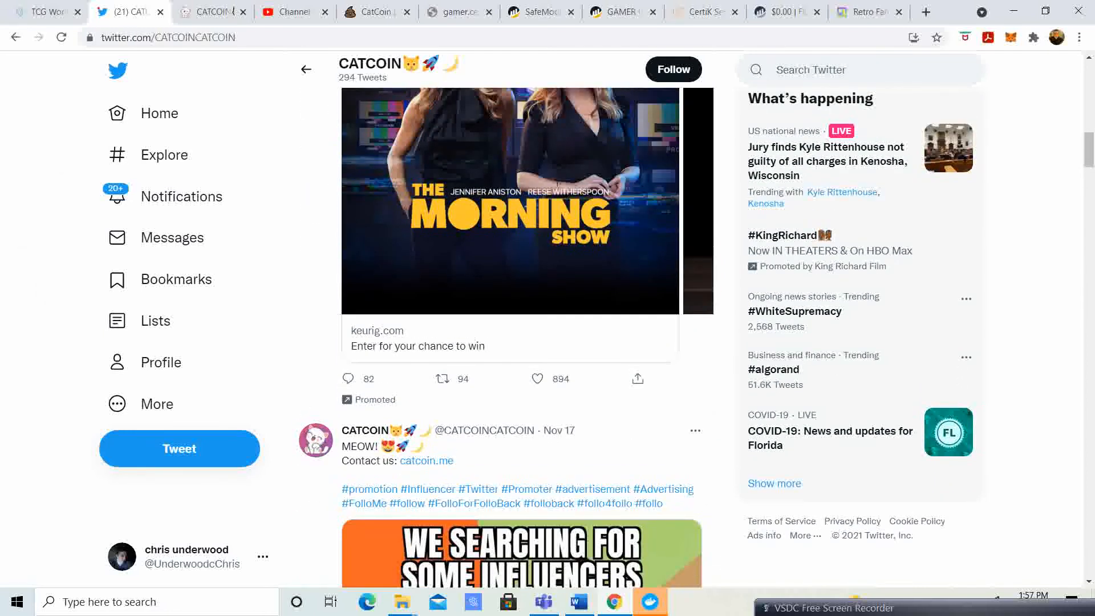
Scroll through the business cat influencer meme to the Nov 17 'CATCOIN PRE-SALE will end soon!' tweet.
{"action": "scroll", "scroll_direction": "down", "scroll_amount": 3}
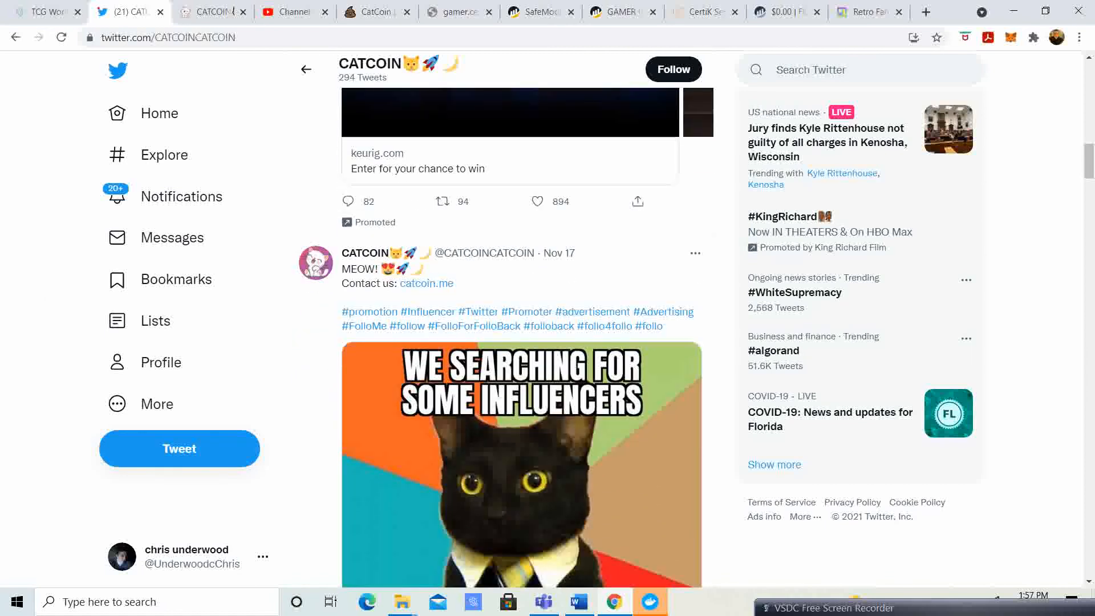
{"action": "scroll", "scroll_direction": "down", "scroll_amount": 3}
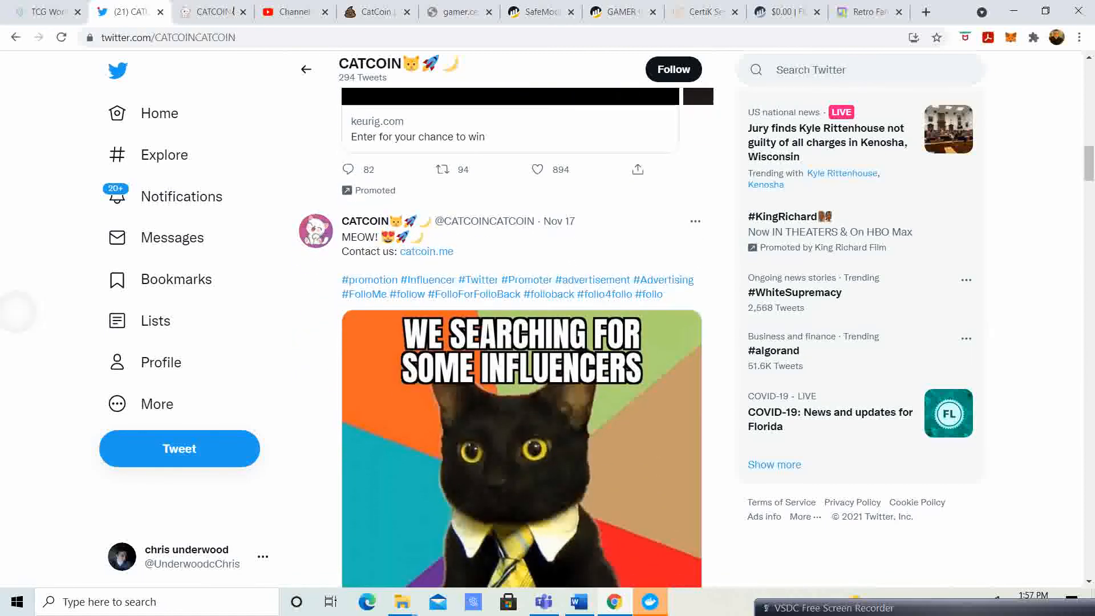
{"action": "scroll", "scroll_direction": "down", "scroll_amount": 3}
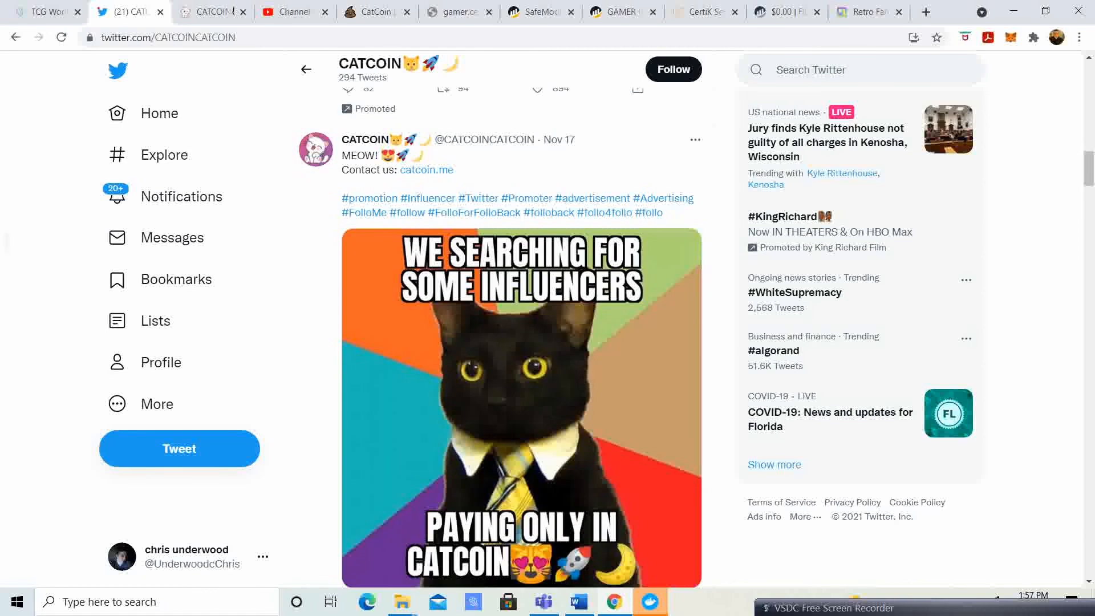
{"action": "scroll", "scroll_direction": "down", "scroll_amount": 3}
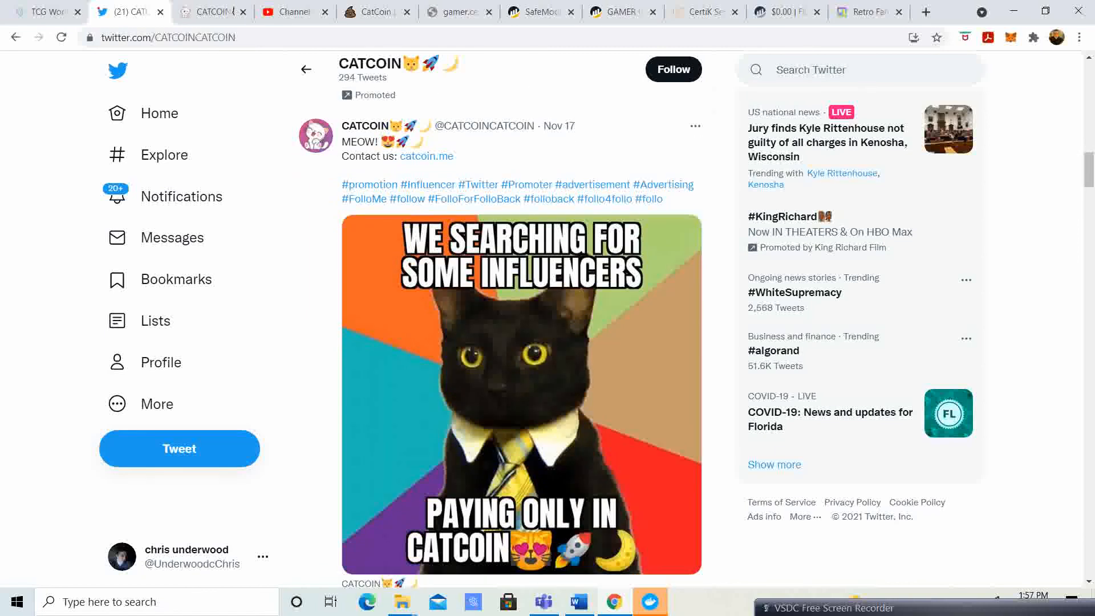
{"action": "scroll", "scroll_direction": "down", "scroll_amount": 3}
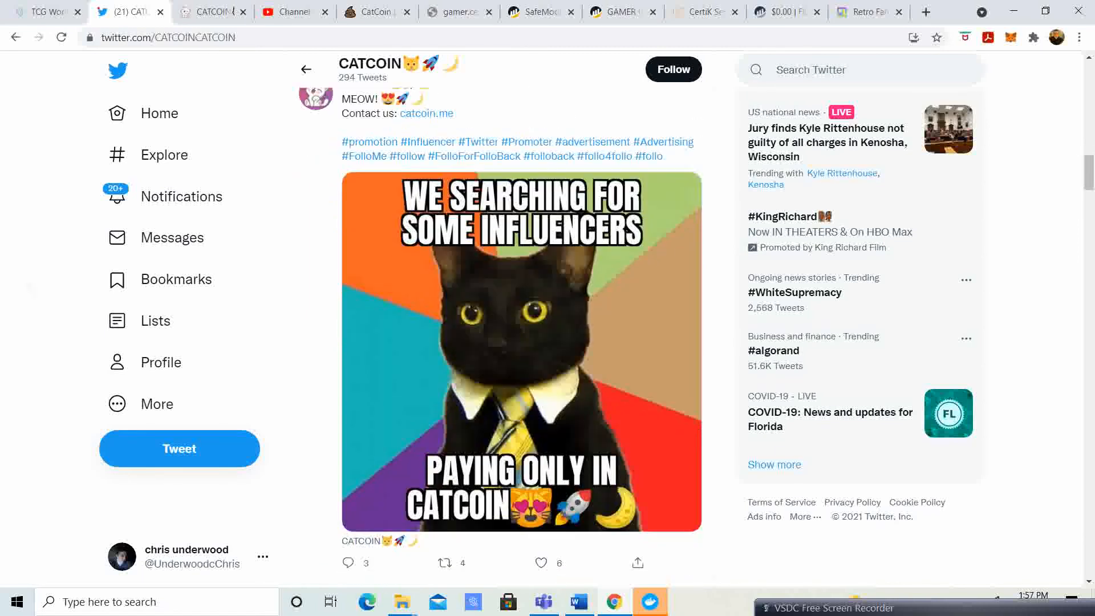
{"action": "scroll", "scroll_direction": "down", "scroll_amount": 3}
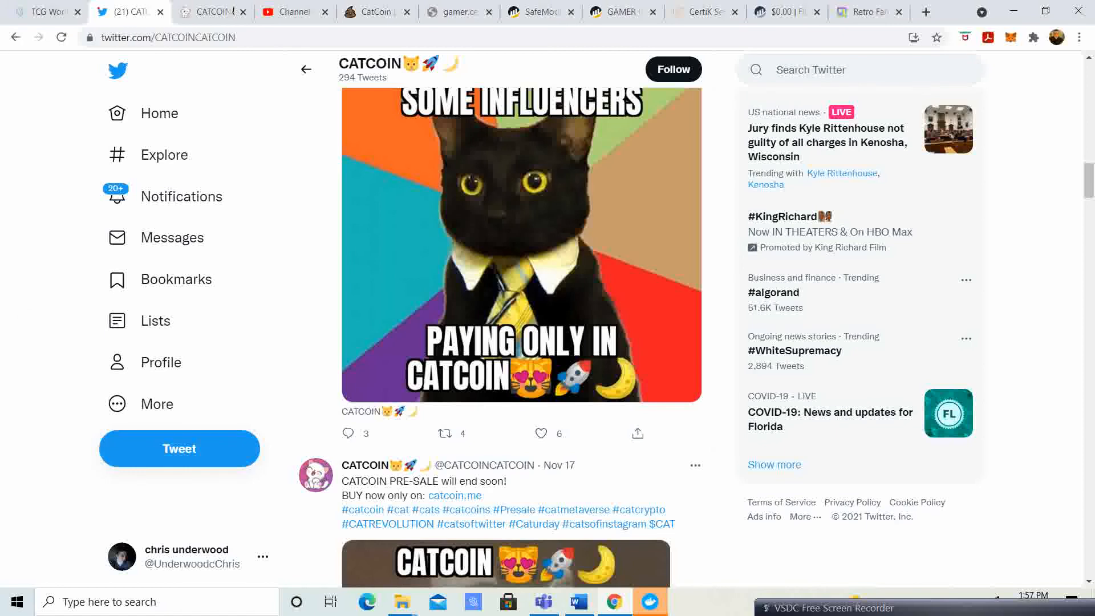
Scroll through the 'Buy when no one knows yet' meme and Who to follow list to the Nov 16 pre-sale tweet.
{"action": "scroll", "scroll_direction": "down", "scroll_amount": 3}
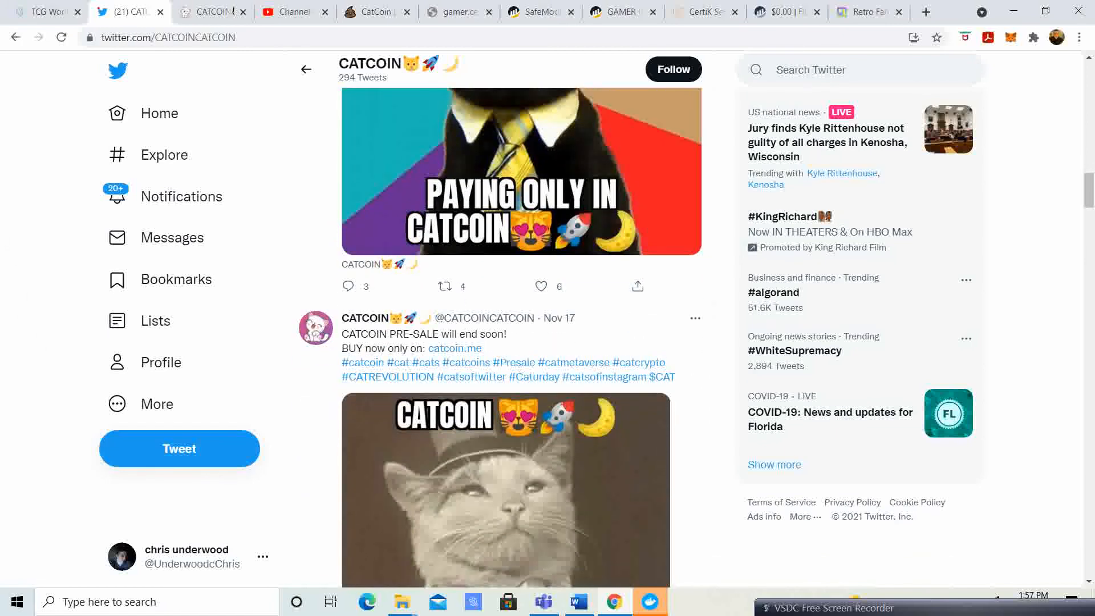
{"action": "scroll", "scroll_direction": "down", "scroll_amount": 3}
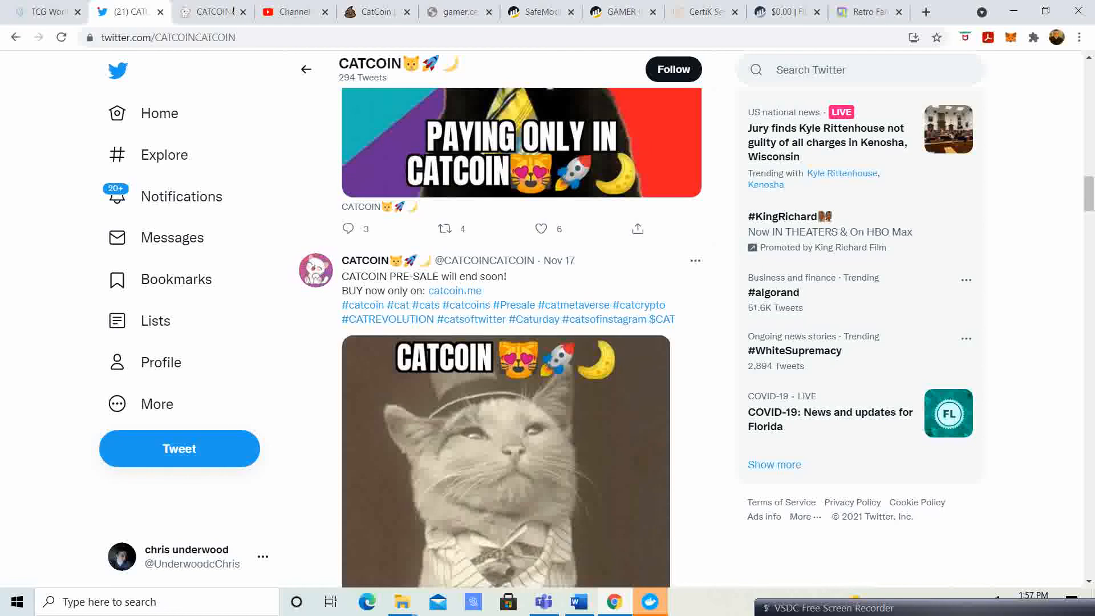
{"action": "scroll", "scroll_direction": "down", "scroll_amount": 3}
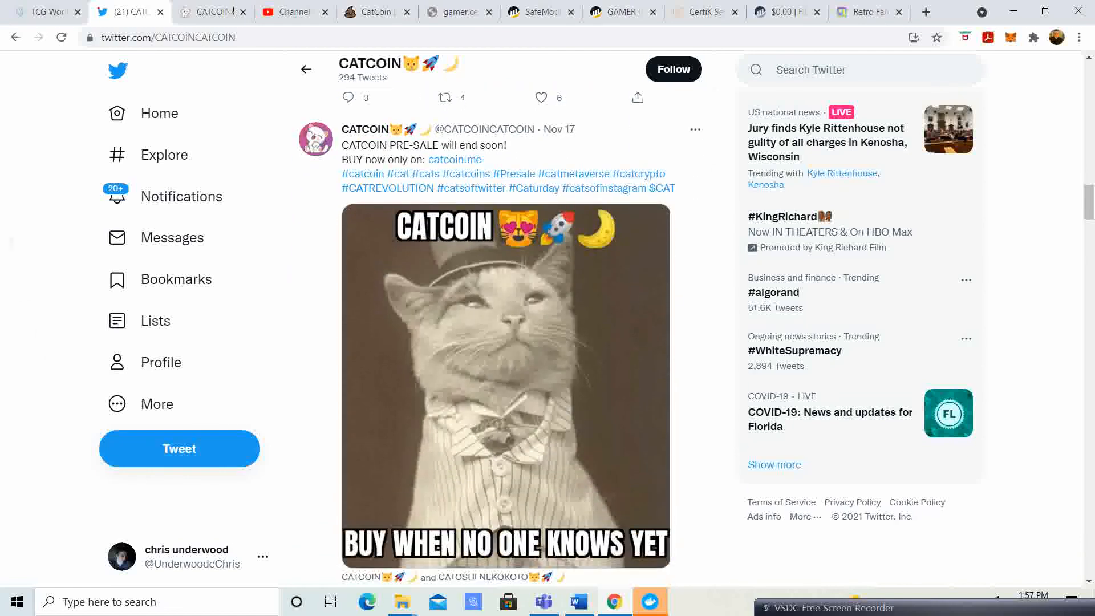
{"action": "scroll", "scroll_direction": "down", "scroll_amount": 3}
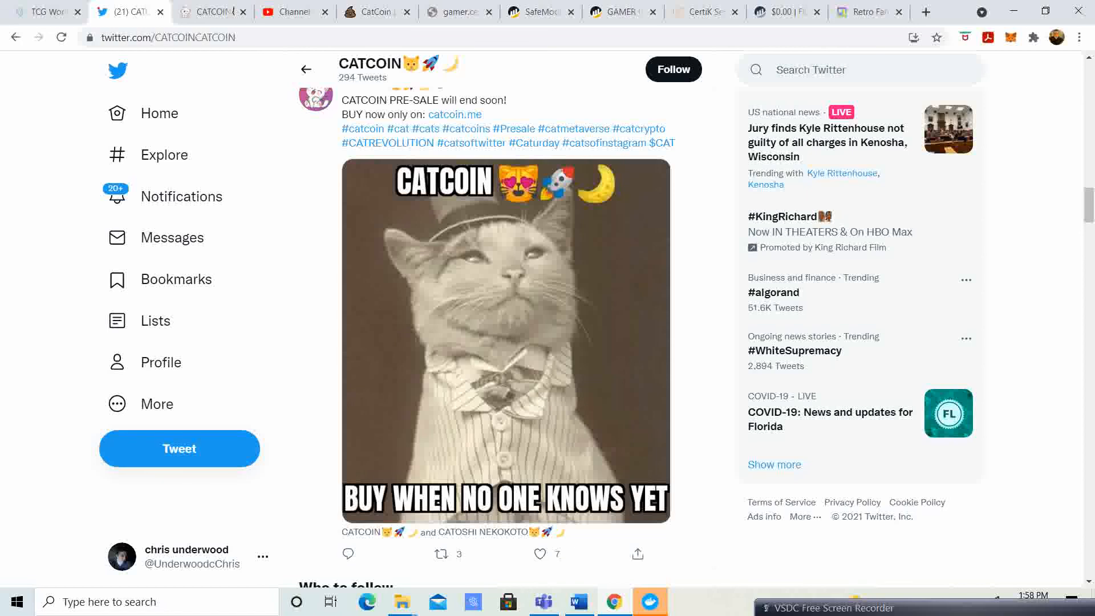
{"action": "scroll", "scroll_direction": "down", "scroll_amount": 3}
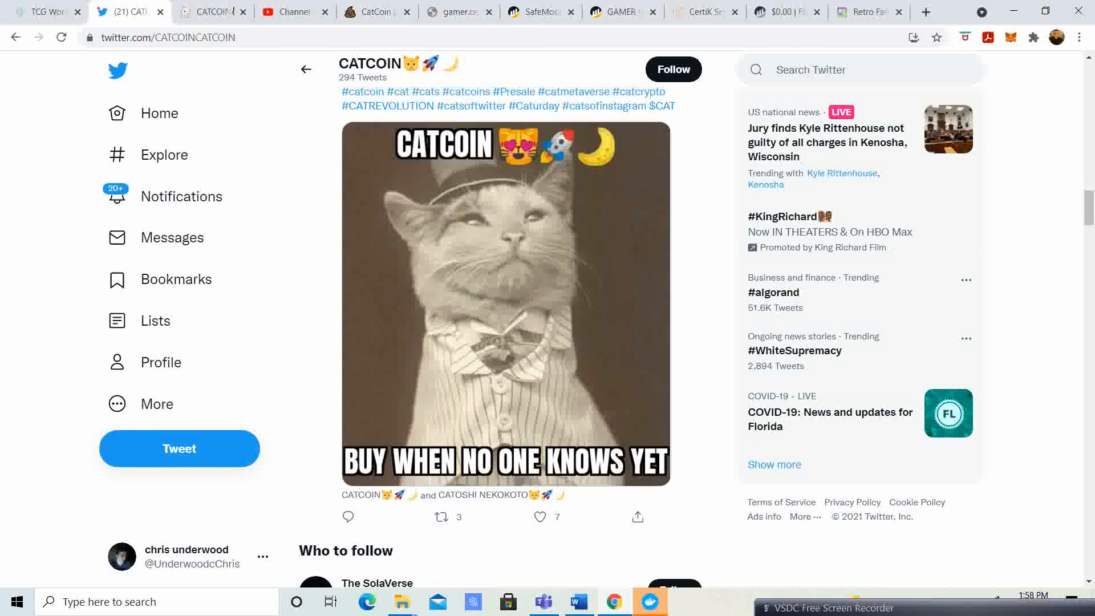
{"action": "scroll", "scroll_direction": "down", "scroll_amount": 3}
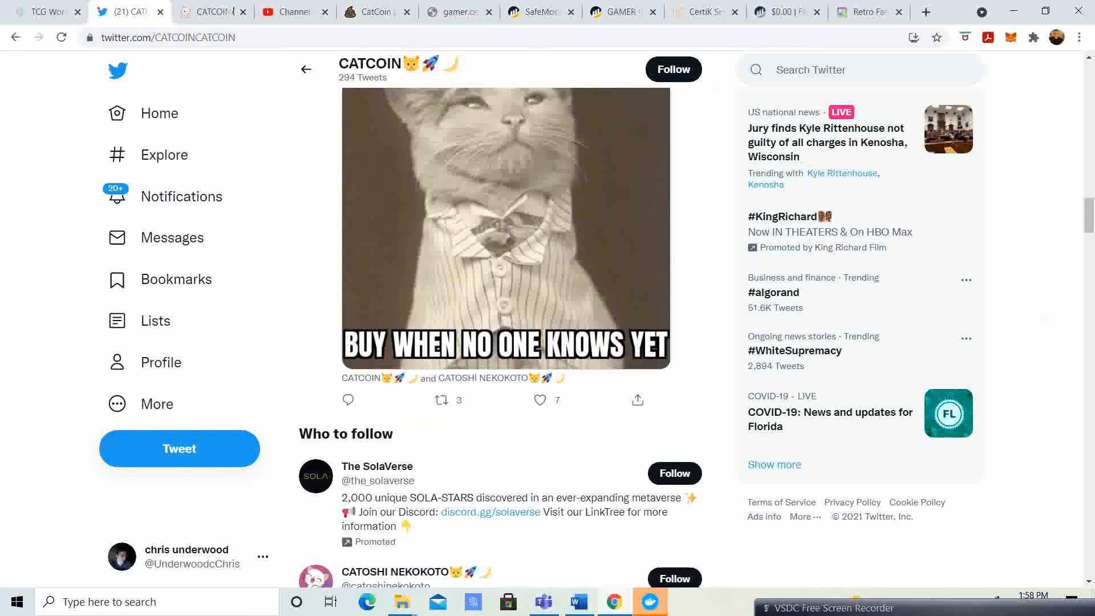
{"action": "scroll", "scroll_direction": "down", "scroll_amount": 3}
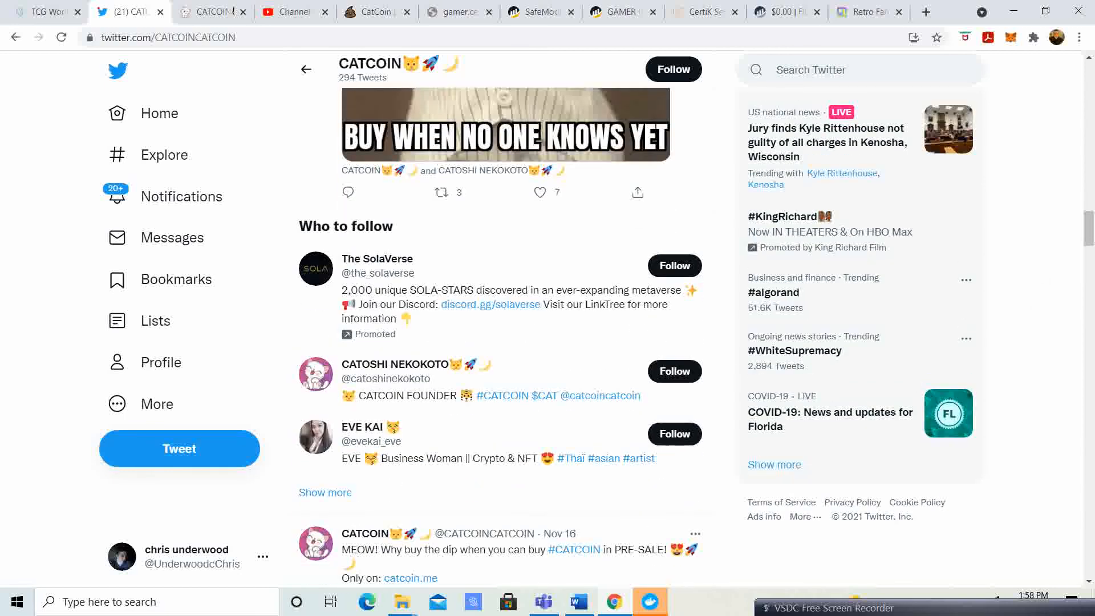